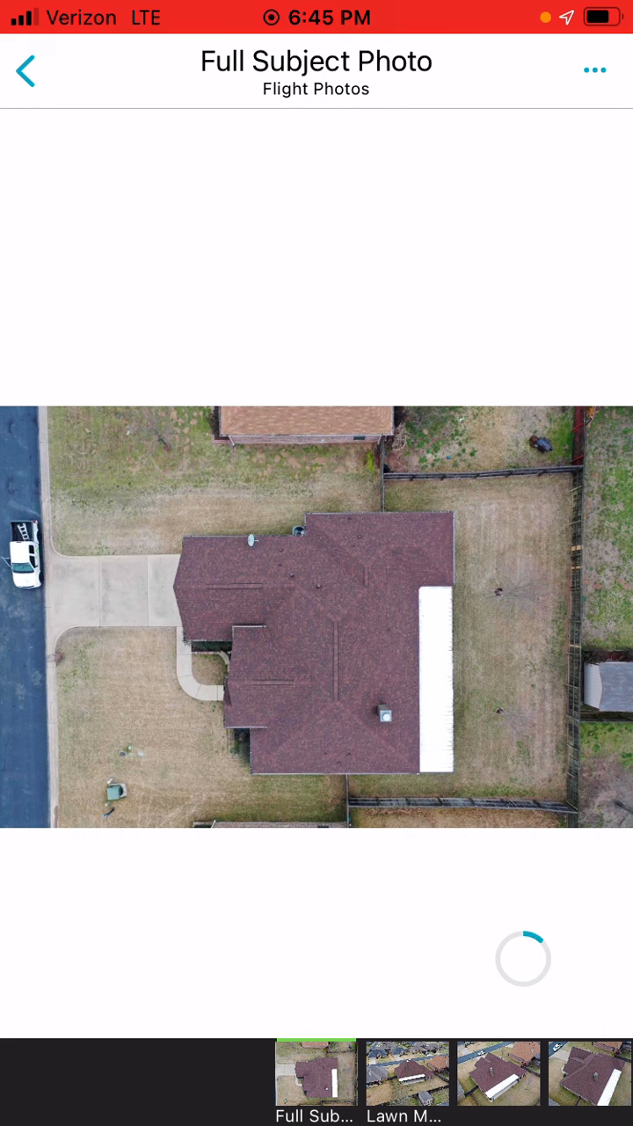
Step: Check the Full Subject aerial photo's share options, then return to the Flight Photos grid
left_click(596, 70)
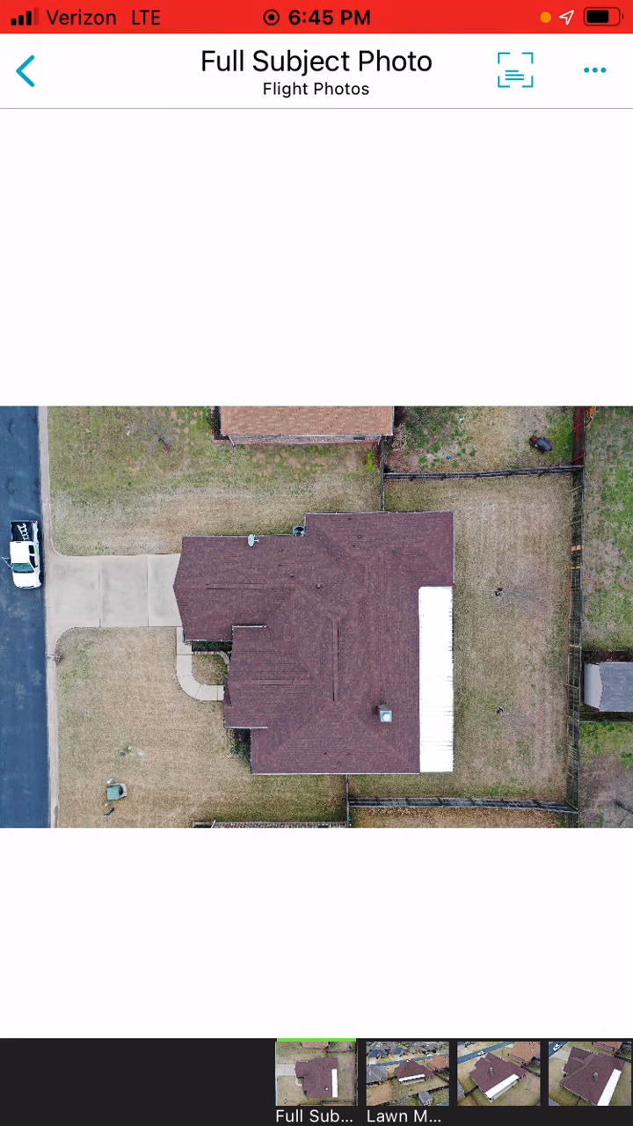
left_click(594, 71)
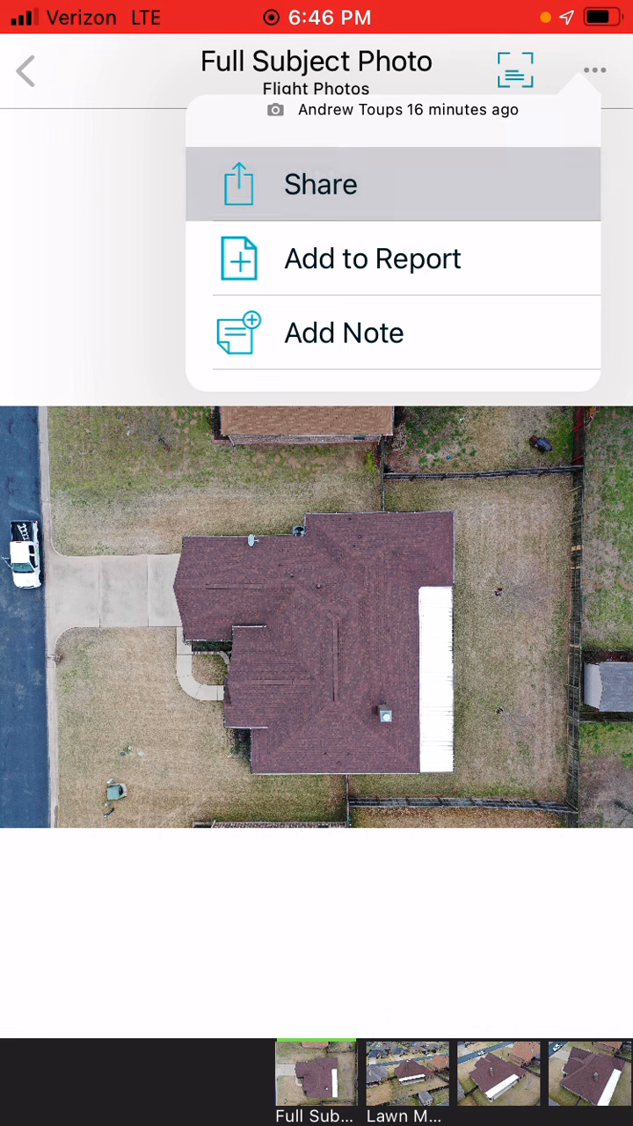
left_click(321, 183)
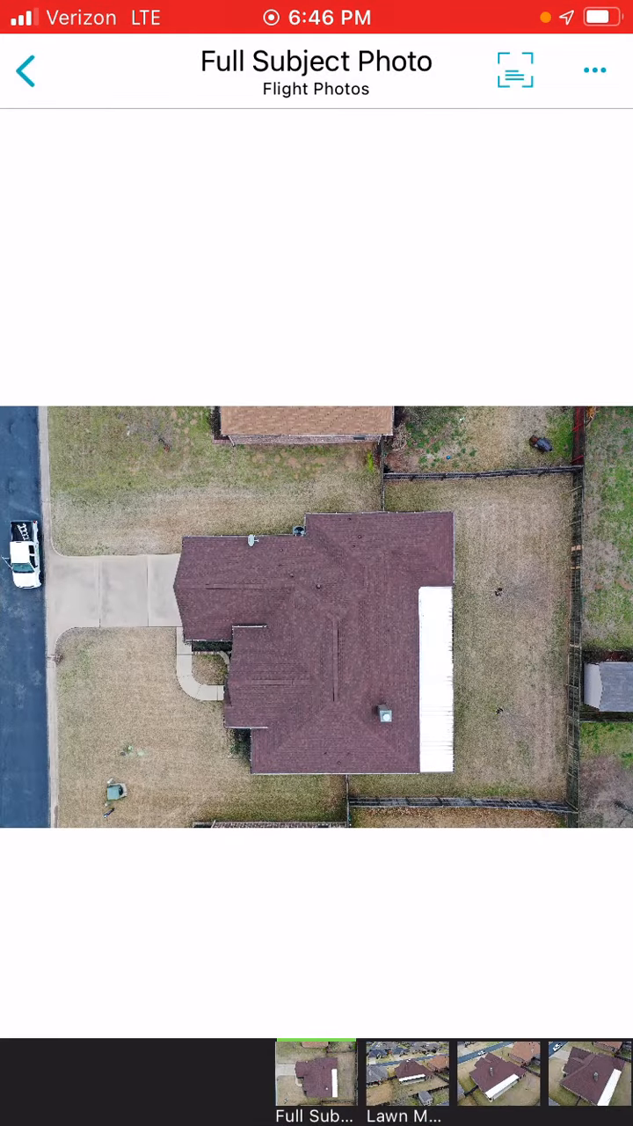
left_click(28, 72)
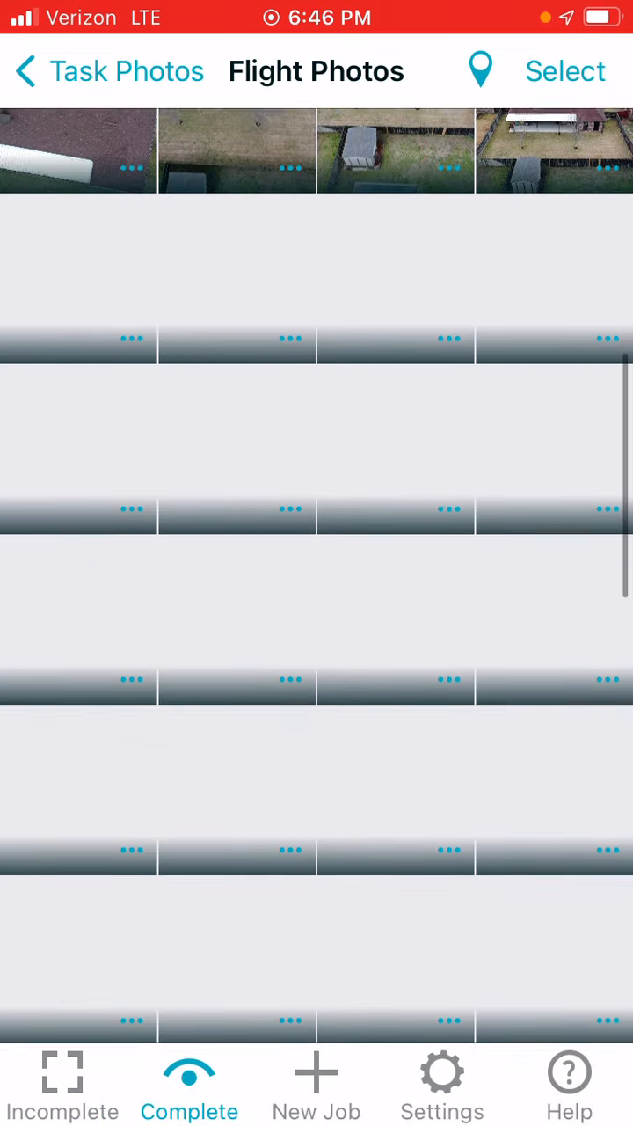
Step: Save the first Pilot Overrides roof photos to the phone via Share > Save Image
scroll("down", 3)
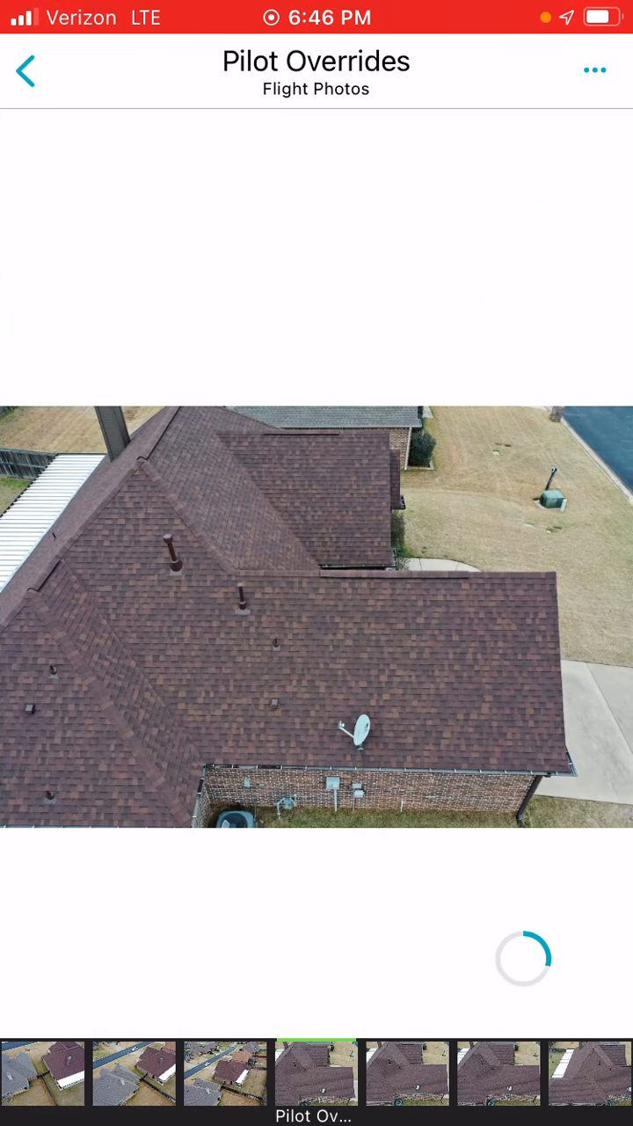
left_click(594, 69)
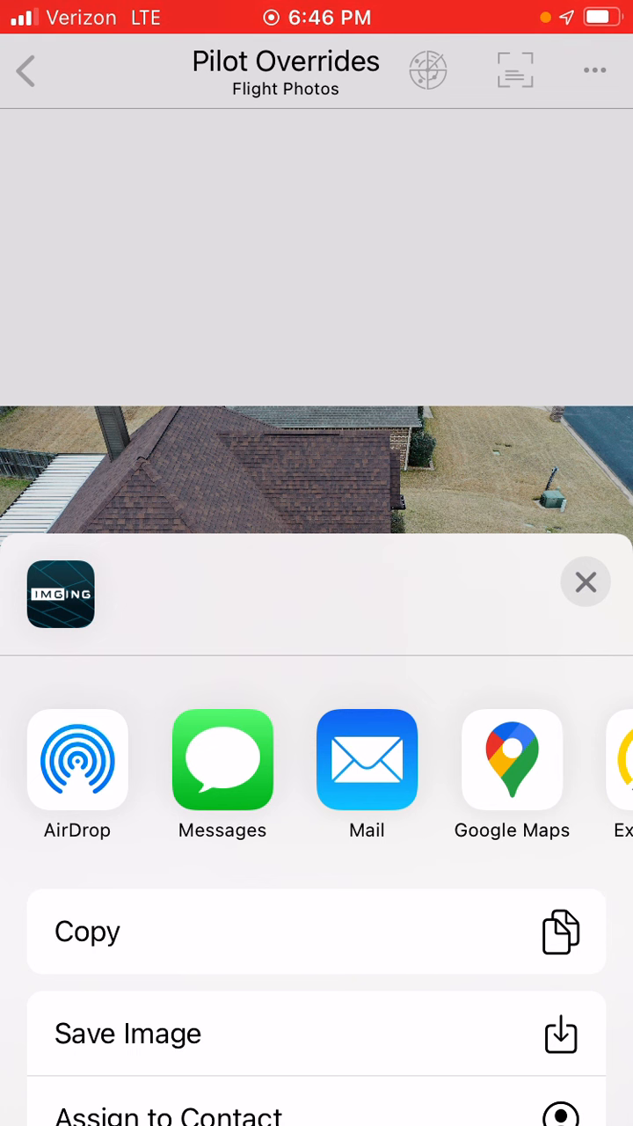
left_click(586, 580)
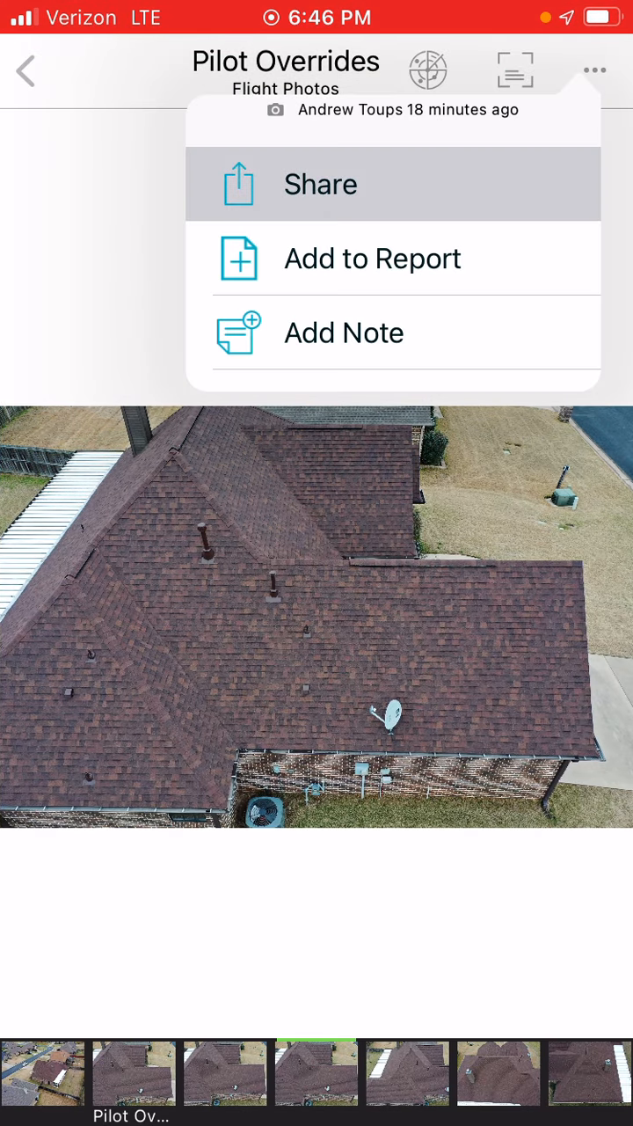
left_click(320, 183)
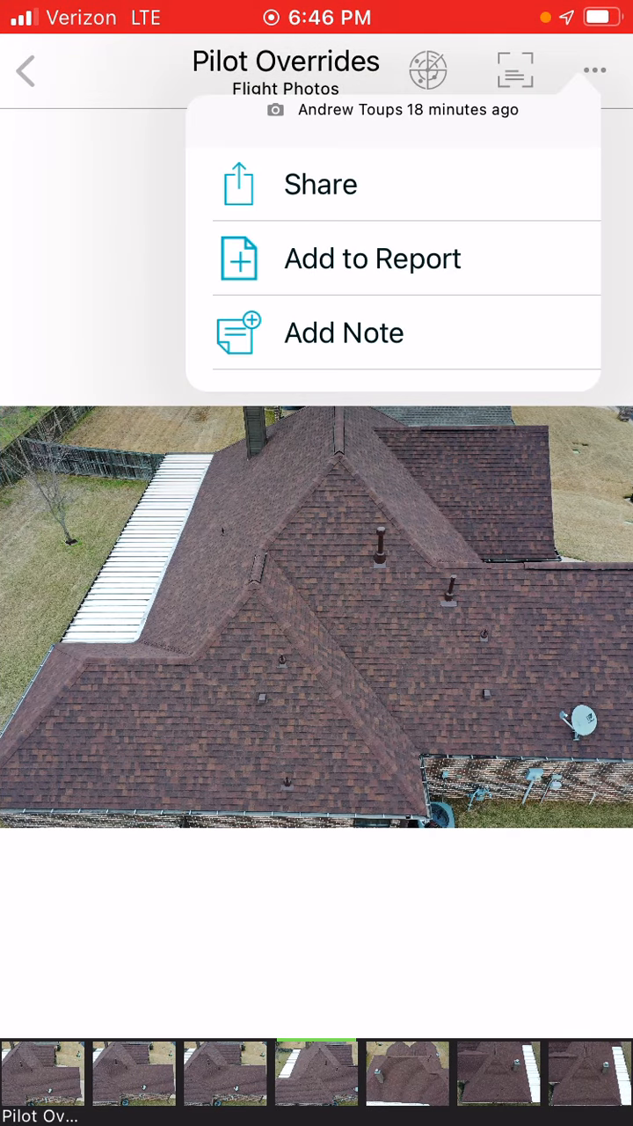
left_click(320, 183)
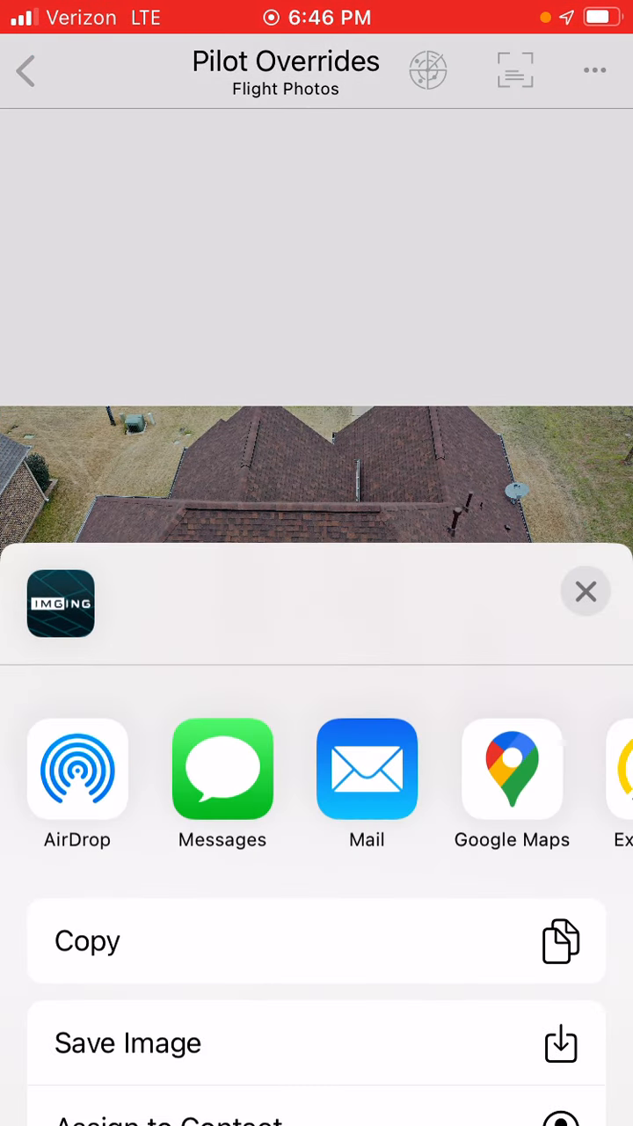
left_click(585, 591)
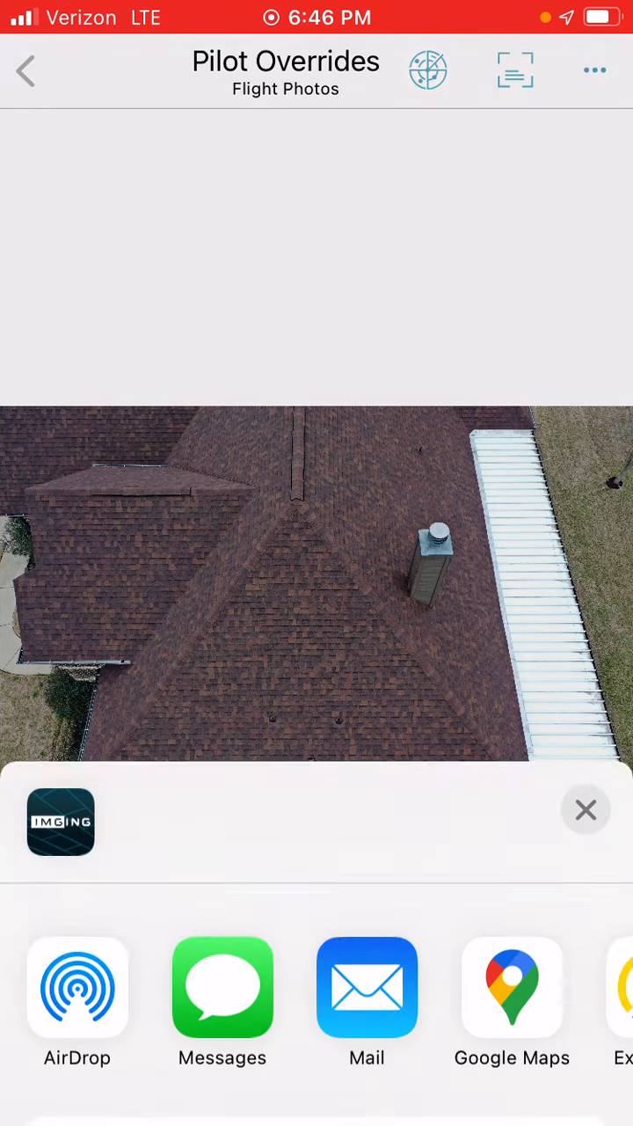
Step: Share and save the next roof photo, then back out of the photo viewer
left_click(587, 809)
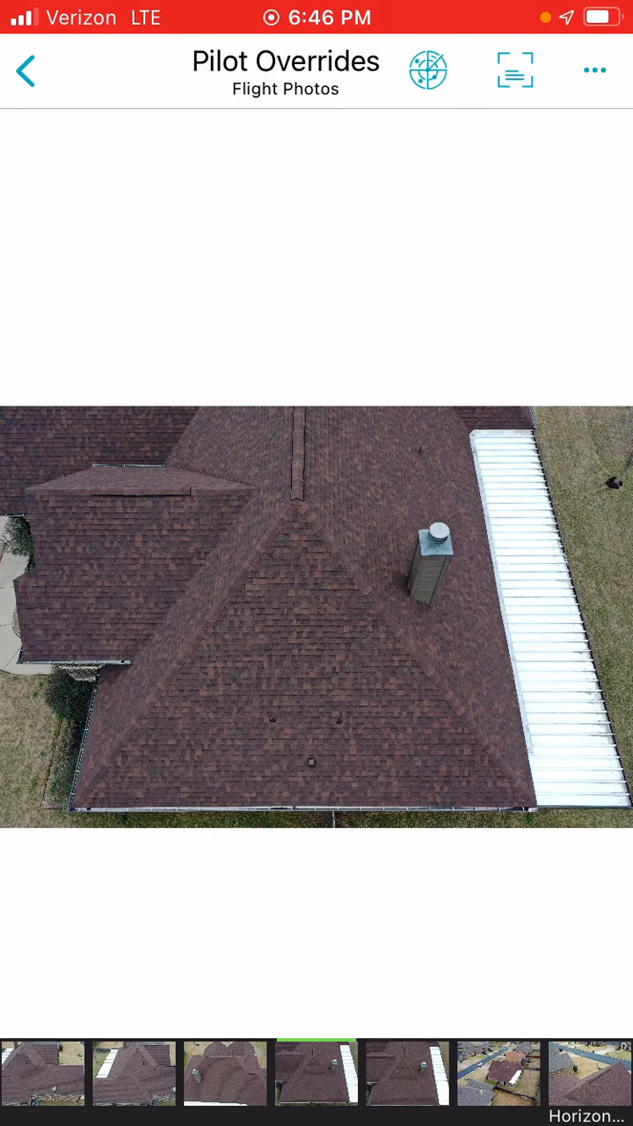
left_click(595, 69)
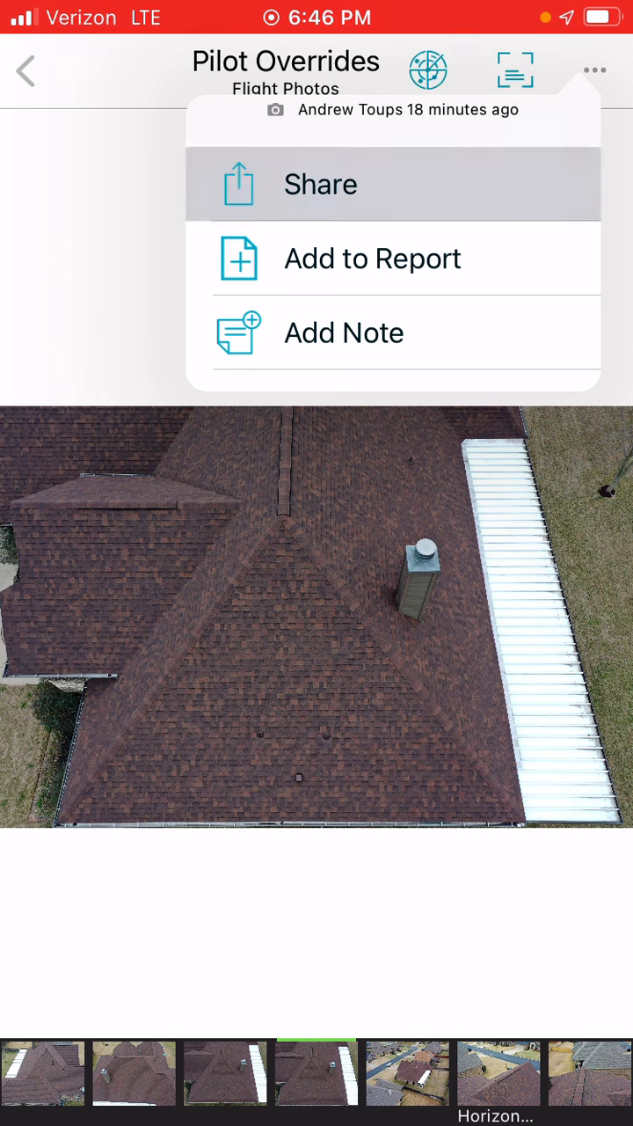
left_click(320, 183)
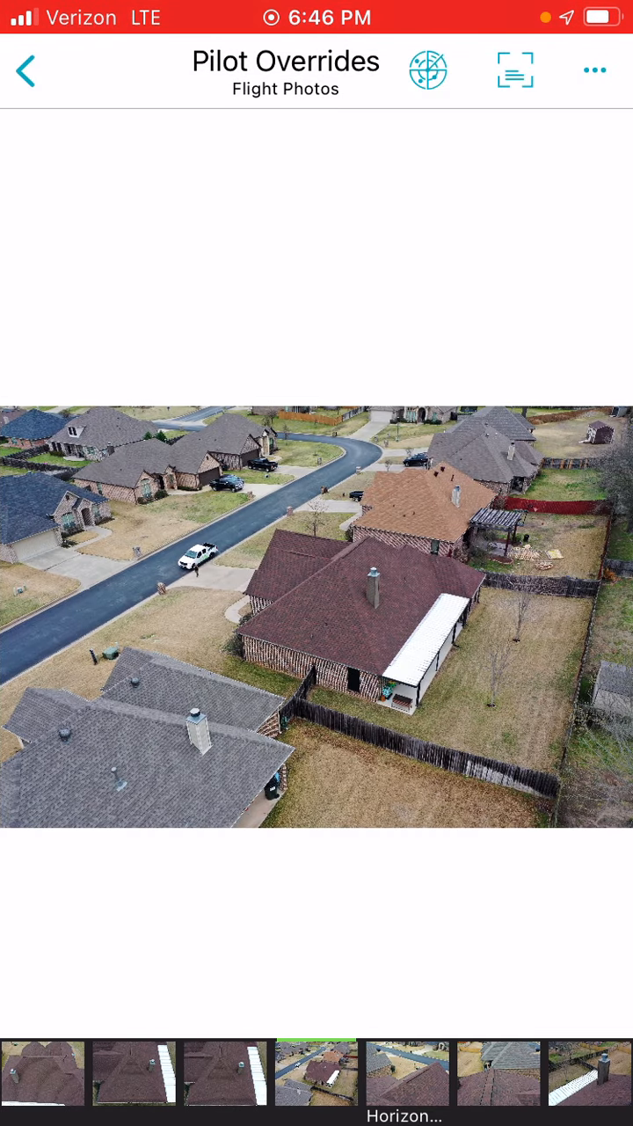
left_click(26, 74)
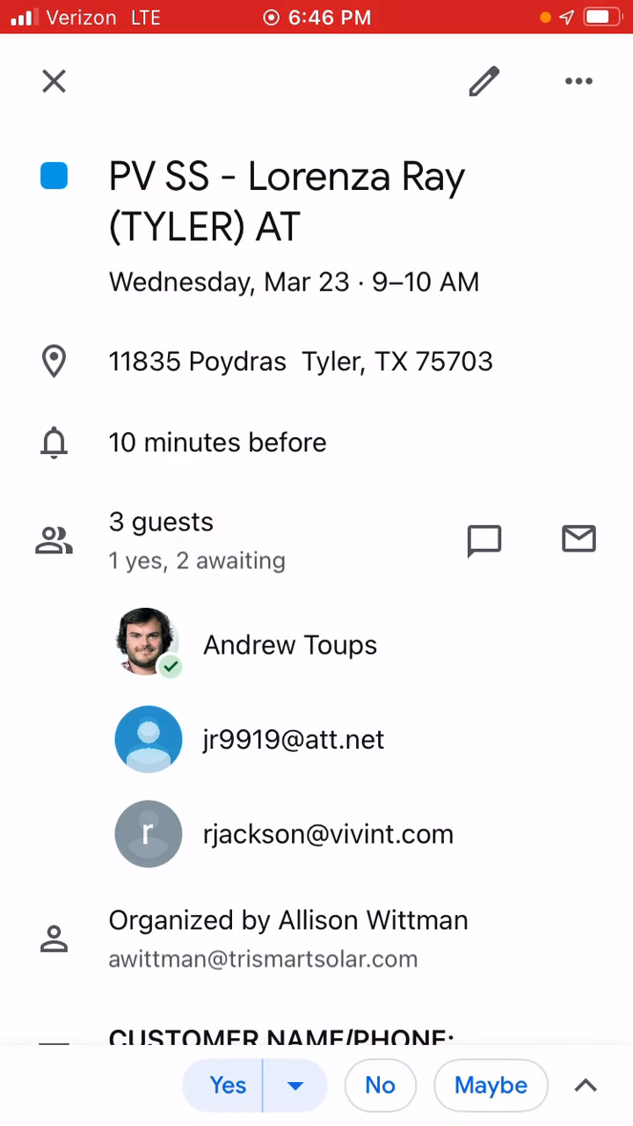
Step: Scroll the site-survey event down to the SmartBoard lead link
scroll("down", 3)
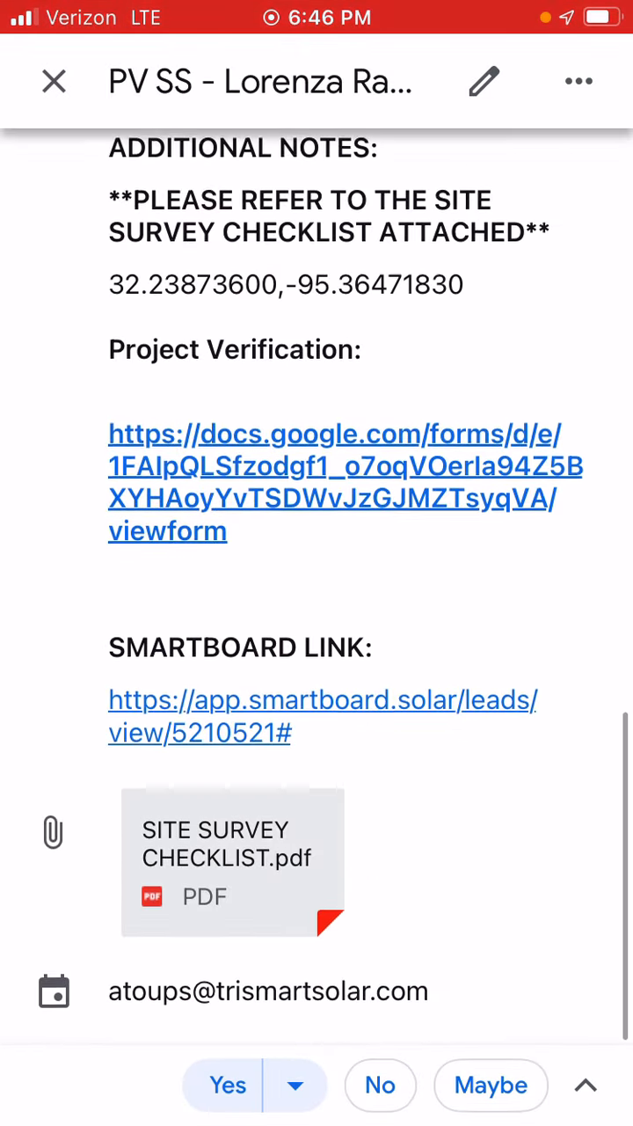
scroll("down", 3)
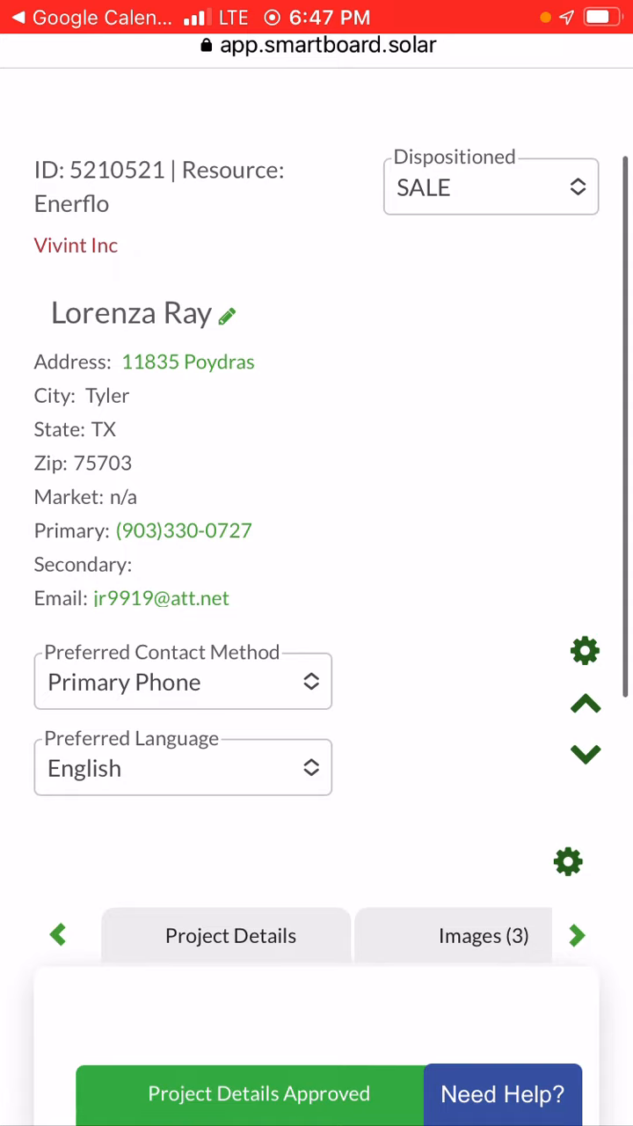
Step: Reach the lead's Images area, start Upload Images for Site Survey and choose files from the phone
scroll("down", 3)
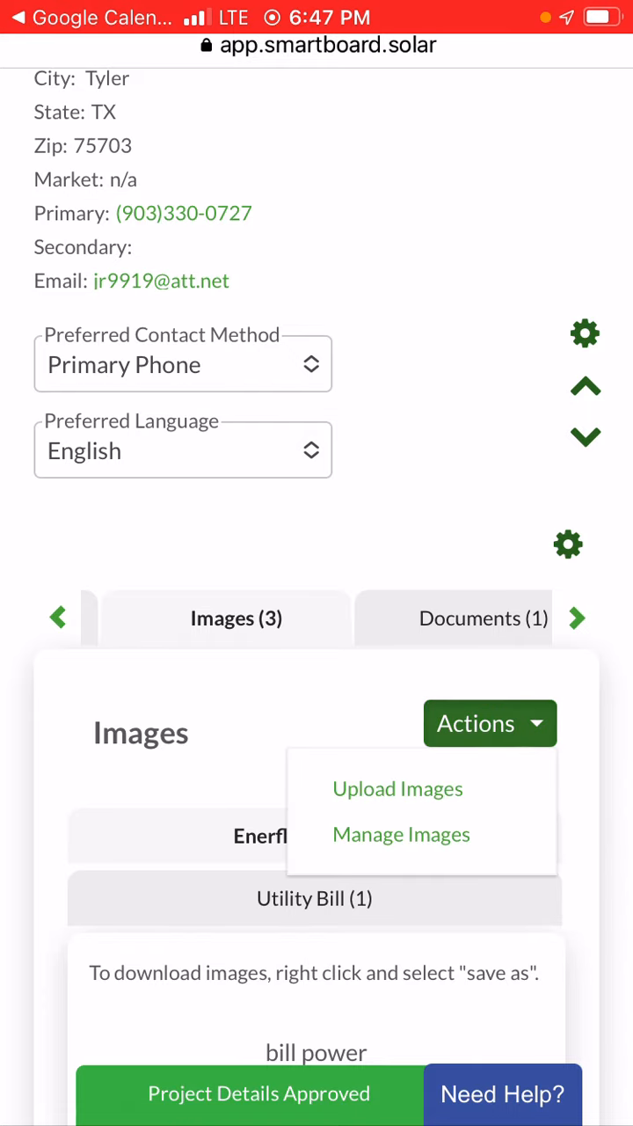
left_click(397, 788)
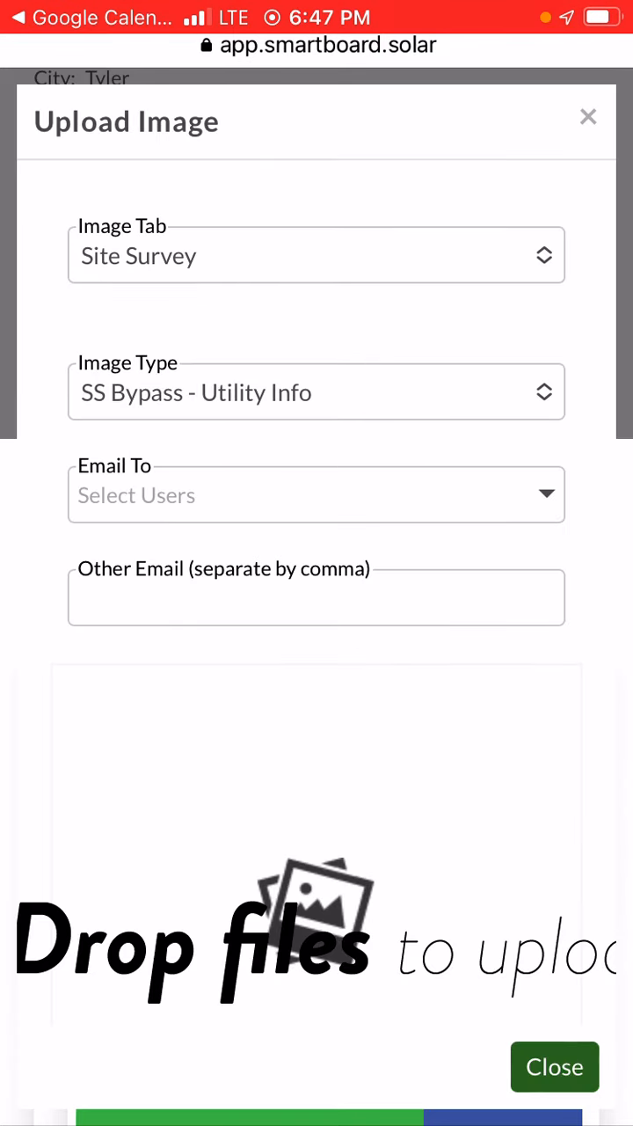
left_click(316, 392)
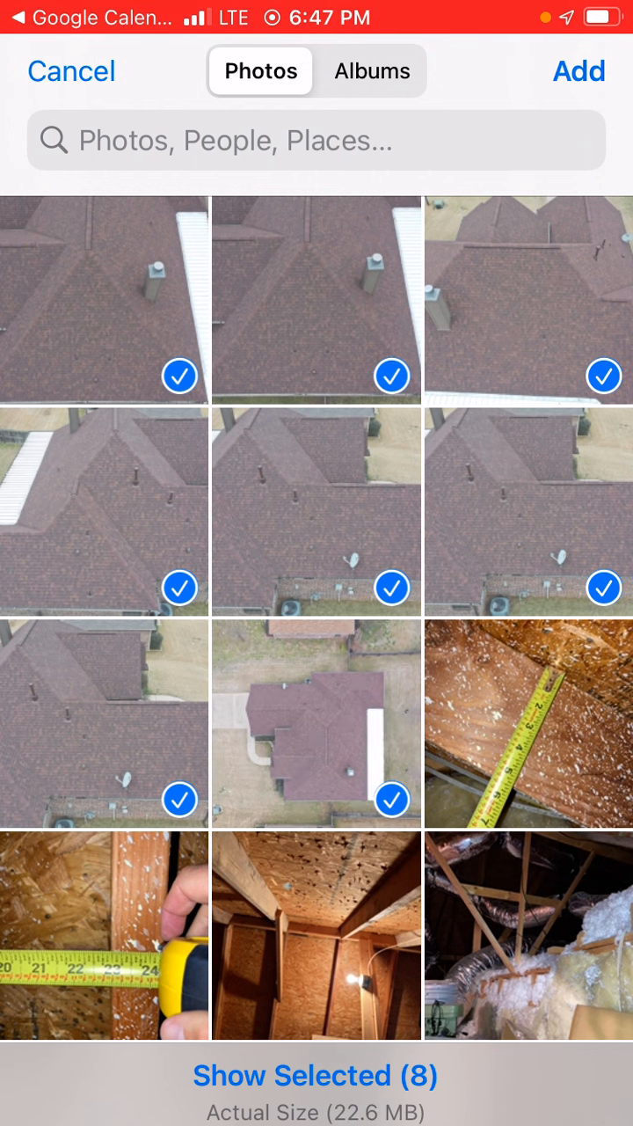
Step: Scroll the Photos grid ticking attic, breaker panel, meter and exterior photos until 46 are selected
scroll("down", 3)
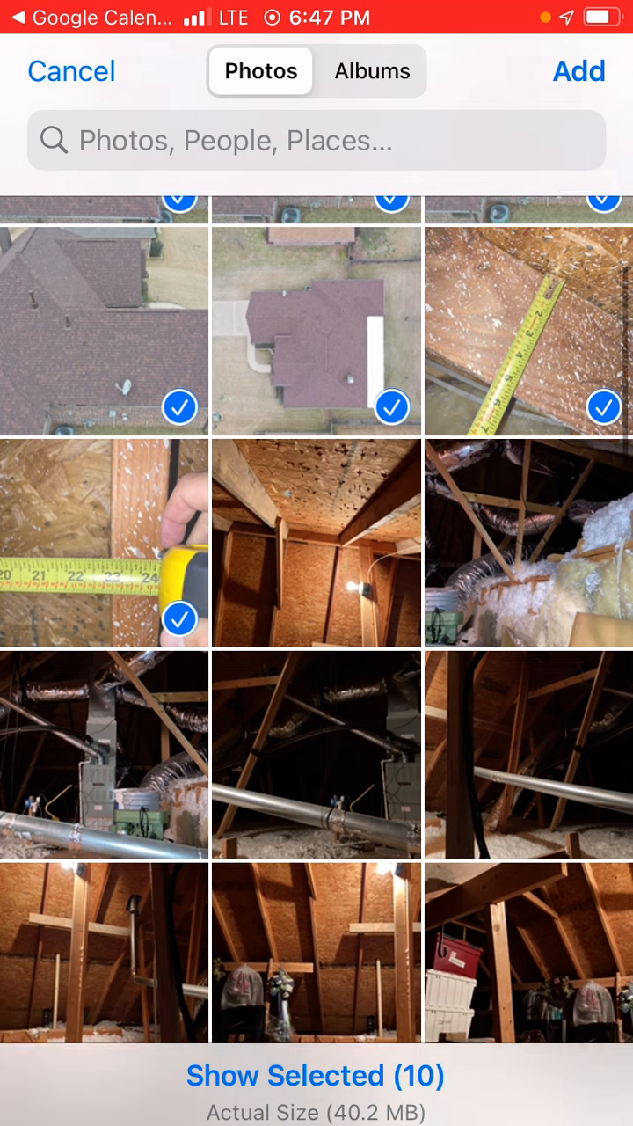
scroll("down", 3)
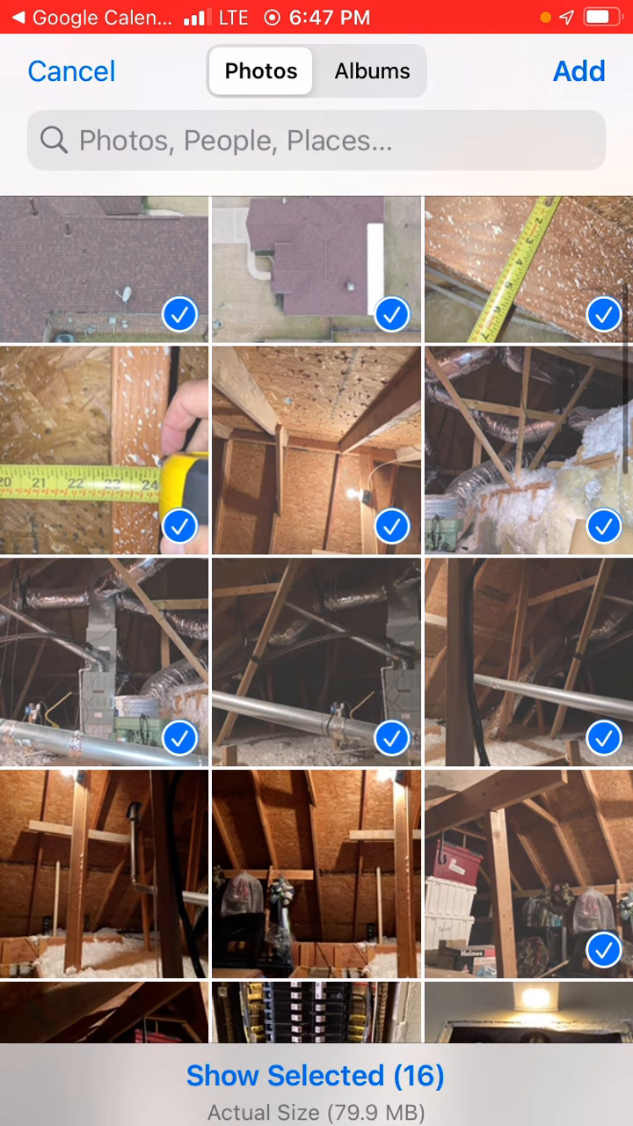
scroll("down", 3)
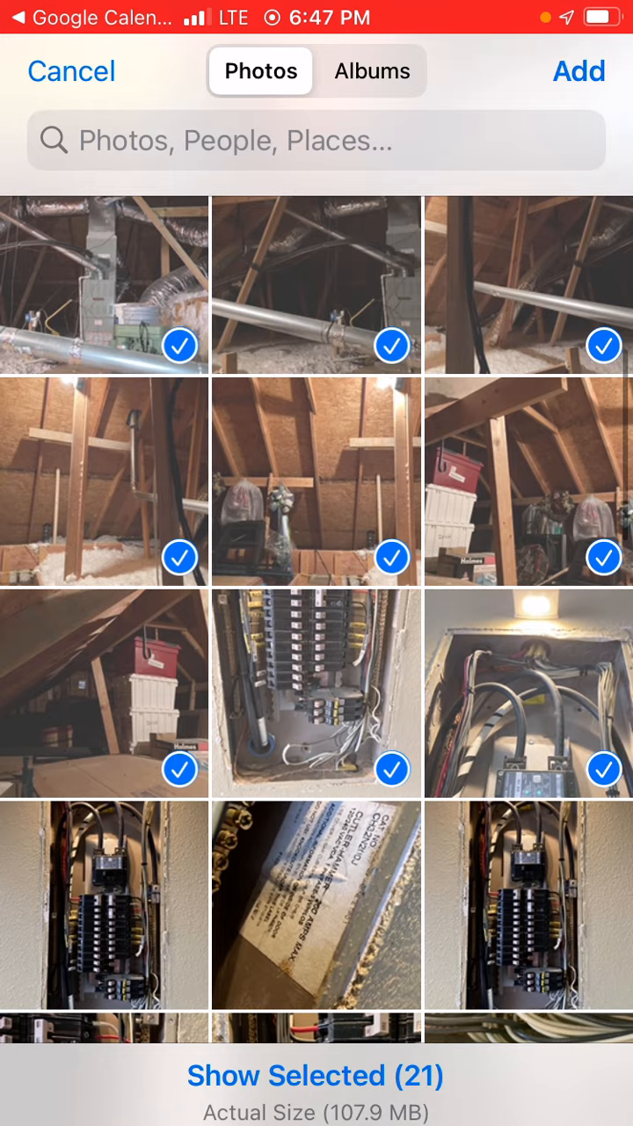
scroll("down", 3)
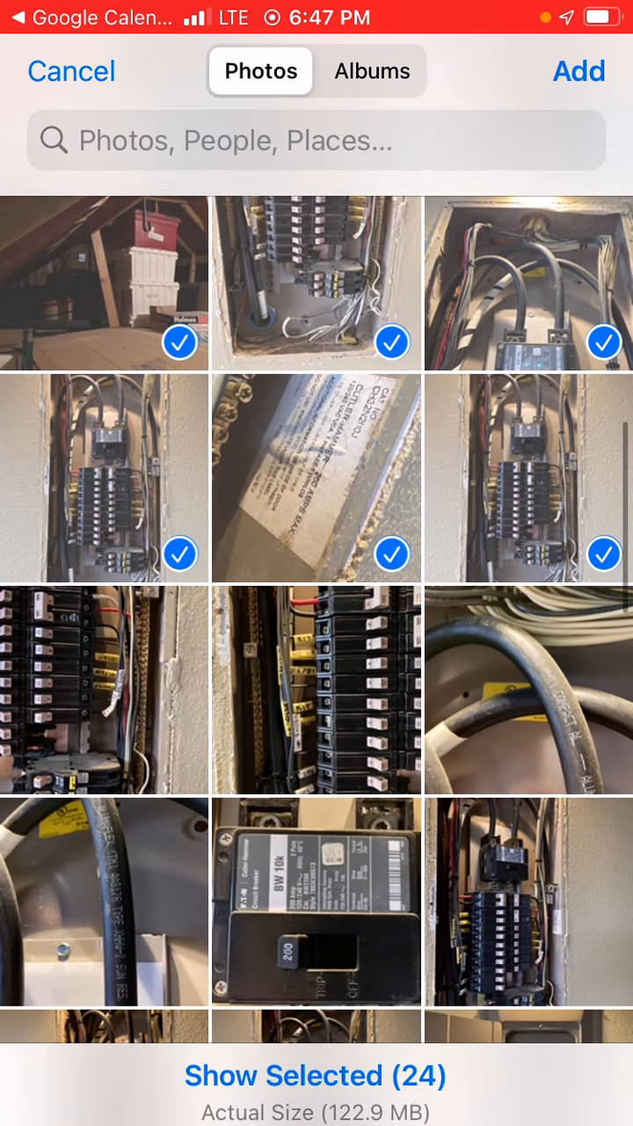
left_click(100, 695)
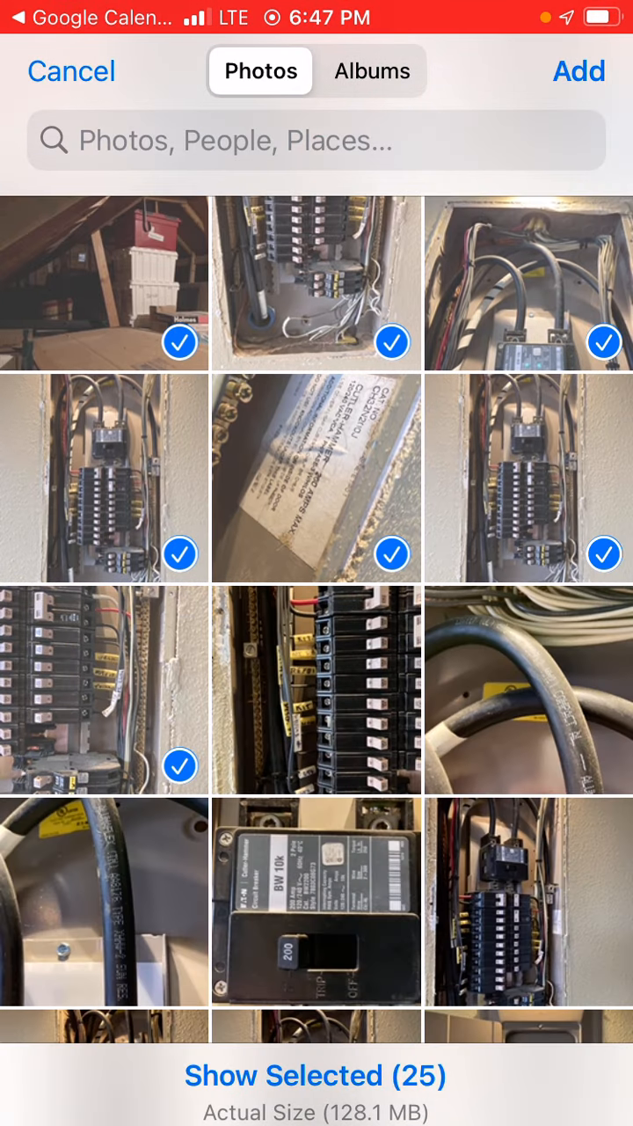
scroll("down", 3)
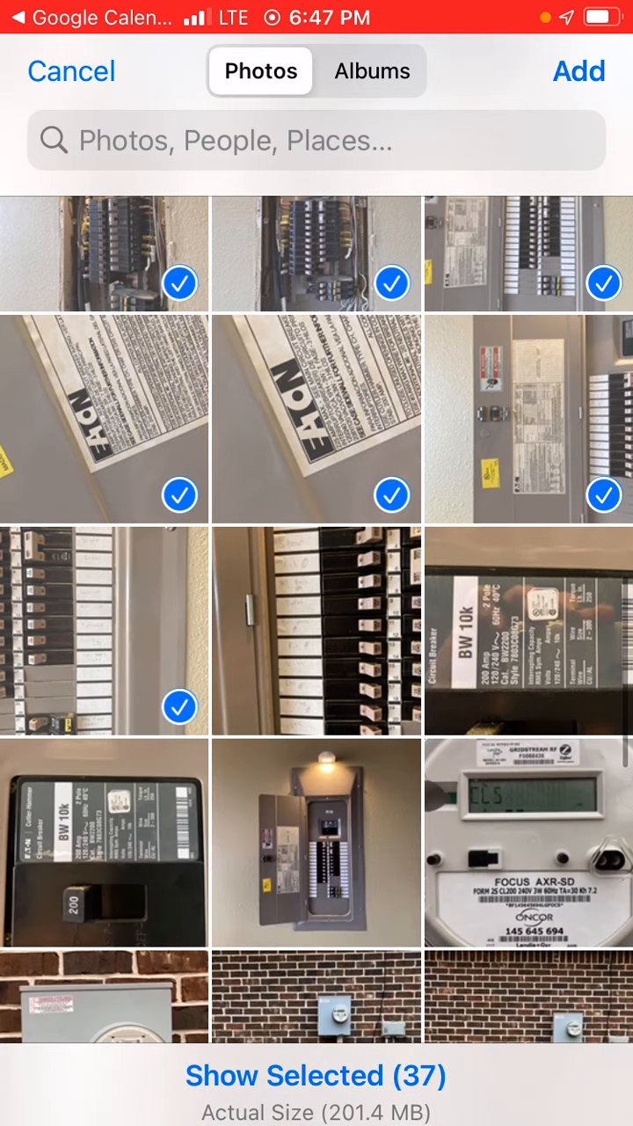
scroll("down", 3)
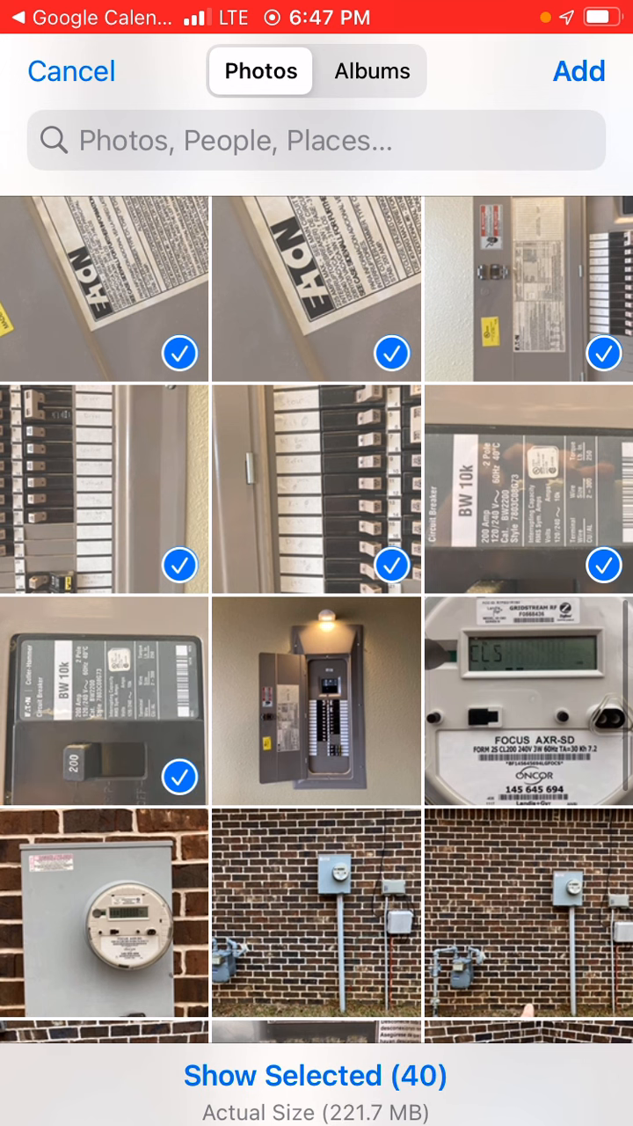
scroll("down", 3)
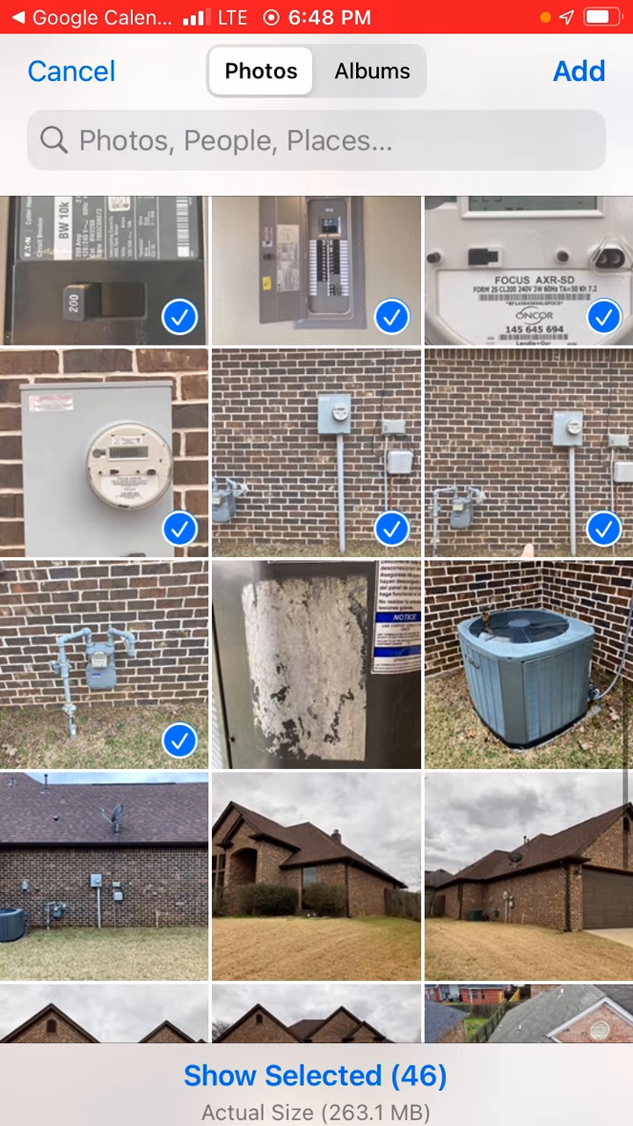
scroll("down", 3)
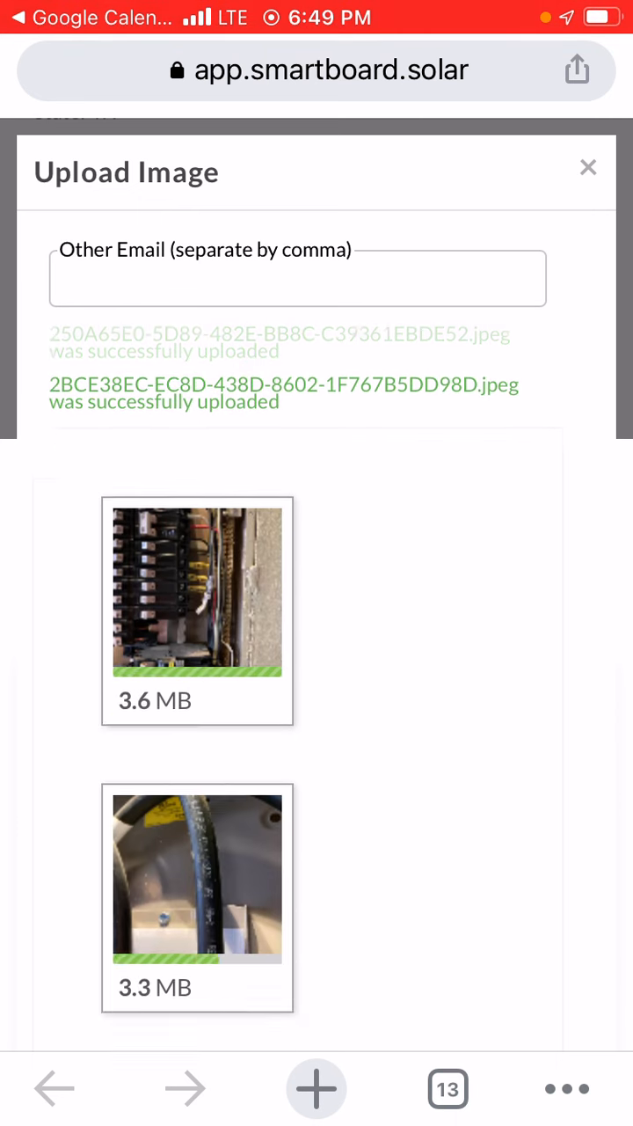
Step: Scroll through the Upload Image file list while the breaker, meter and exterior photos finish uploading
scroll("down", 3)
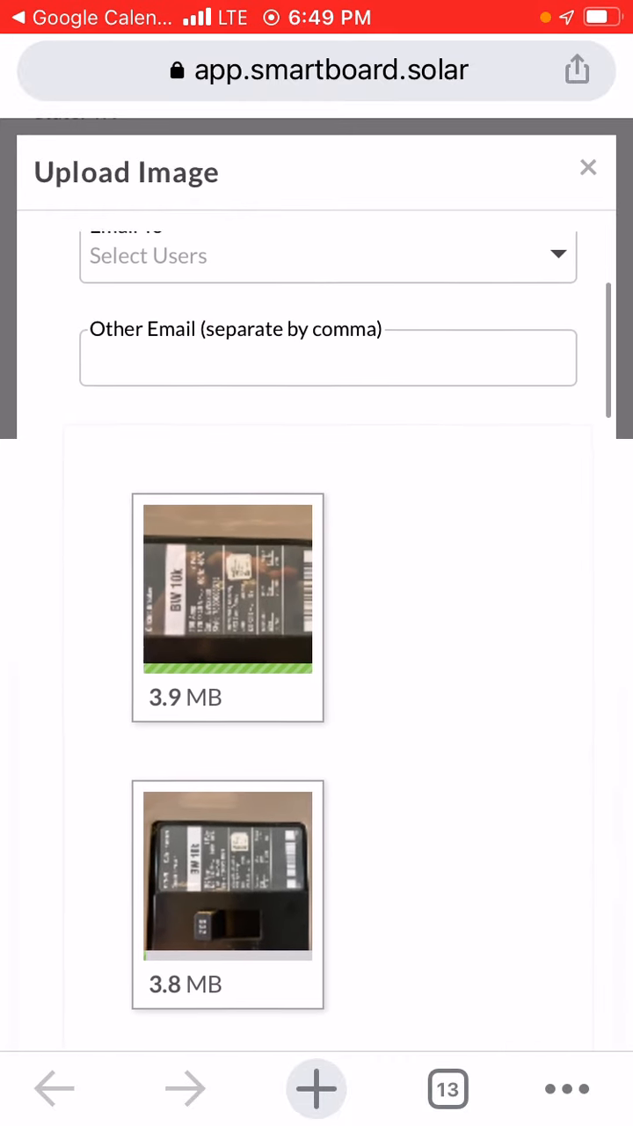
scroll("down", 3)
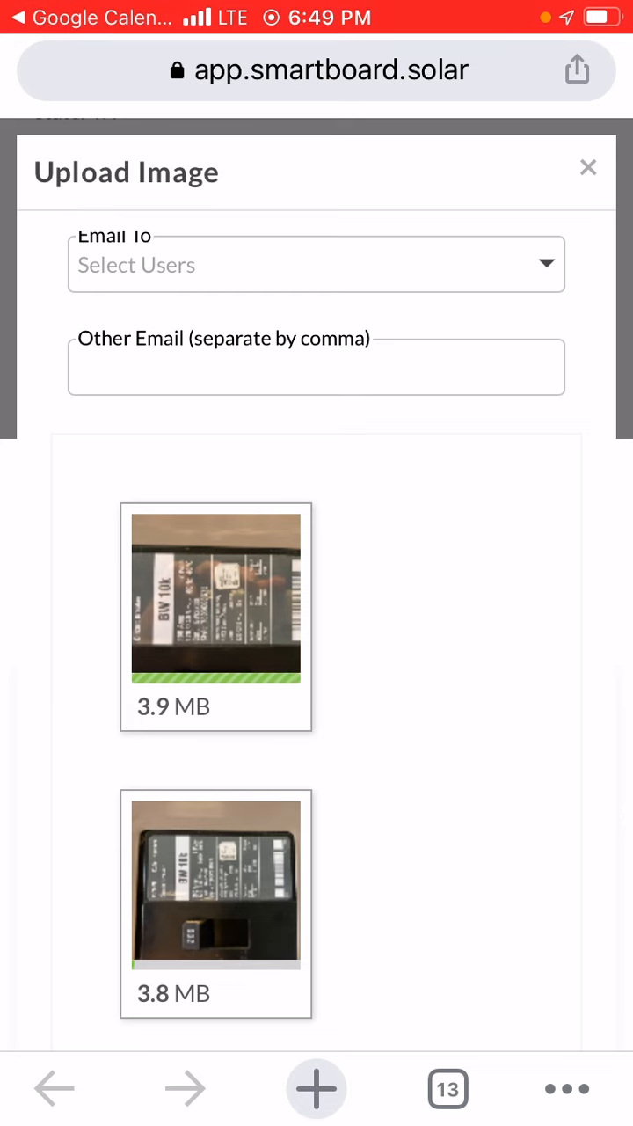
scroll("down", 3)
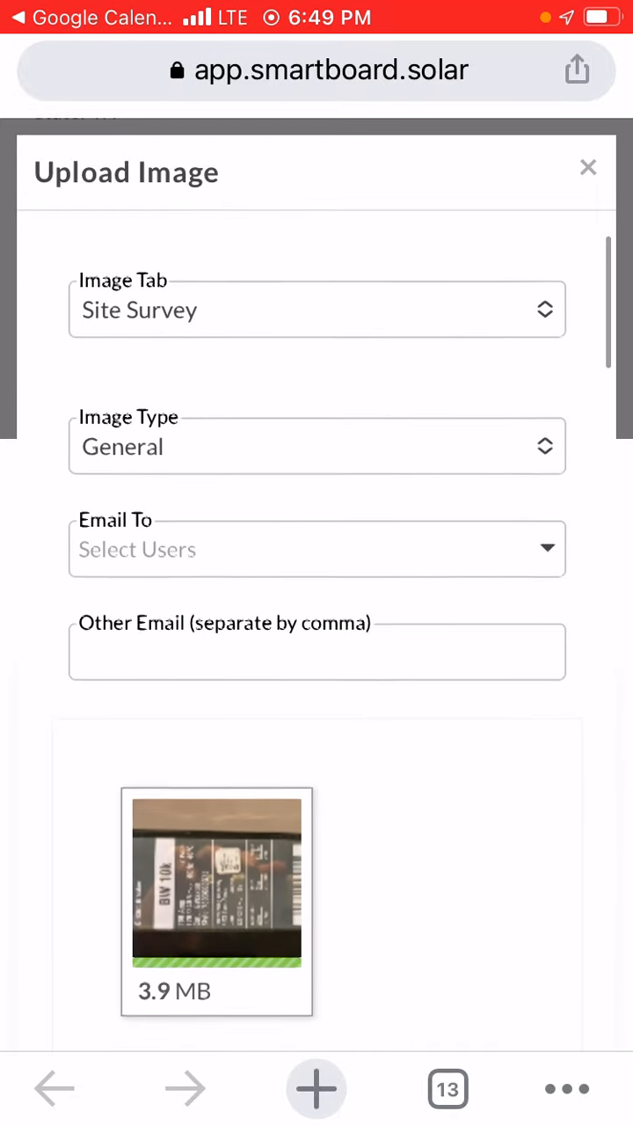
scroll("down", 3)
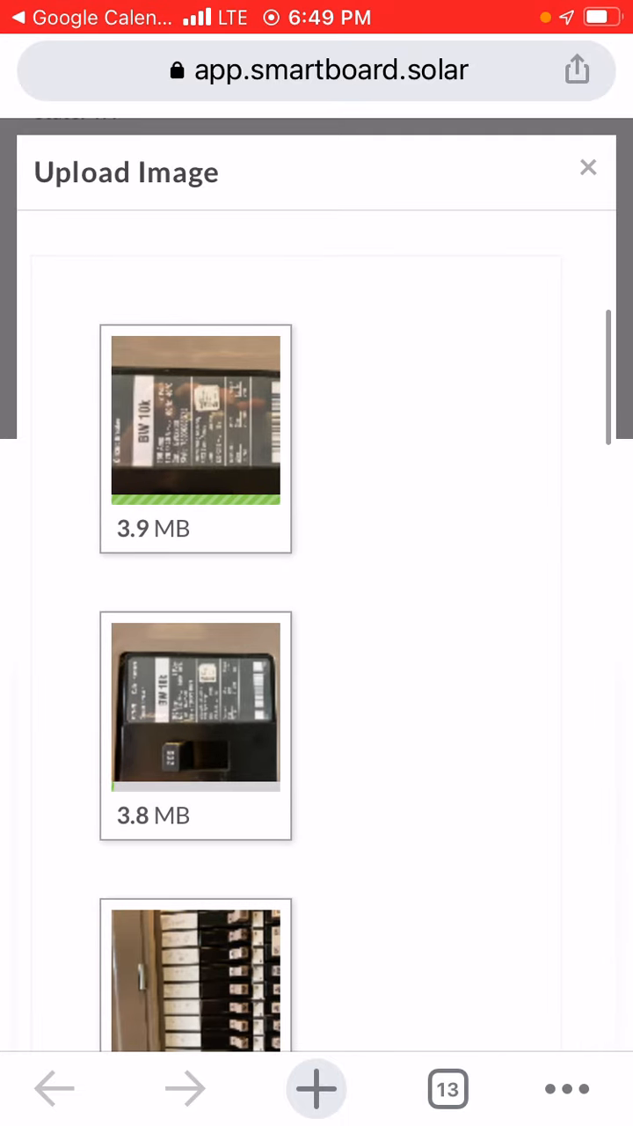
scroll("down", 3)
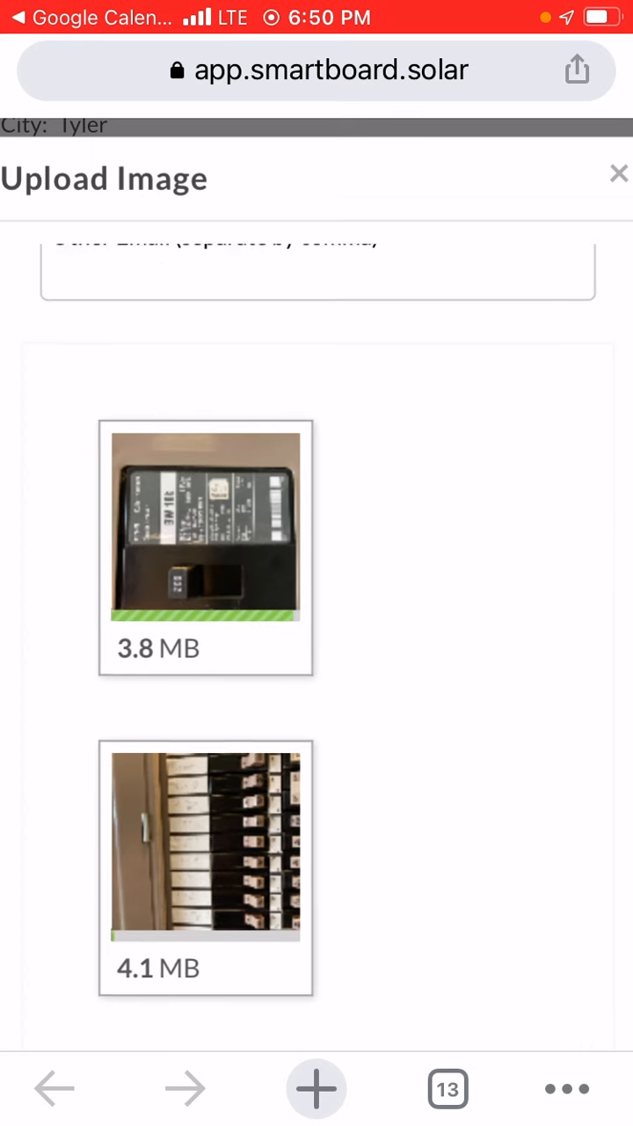
scroll("down", 3)
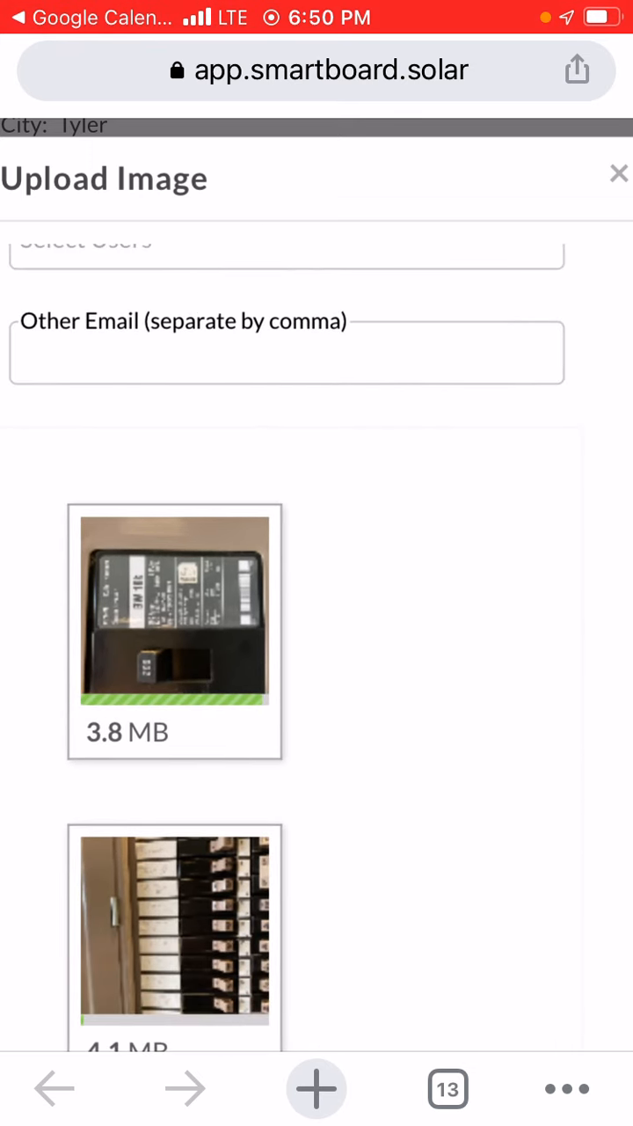
scroll("down", 3)
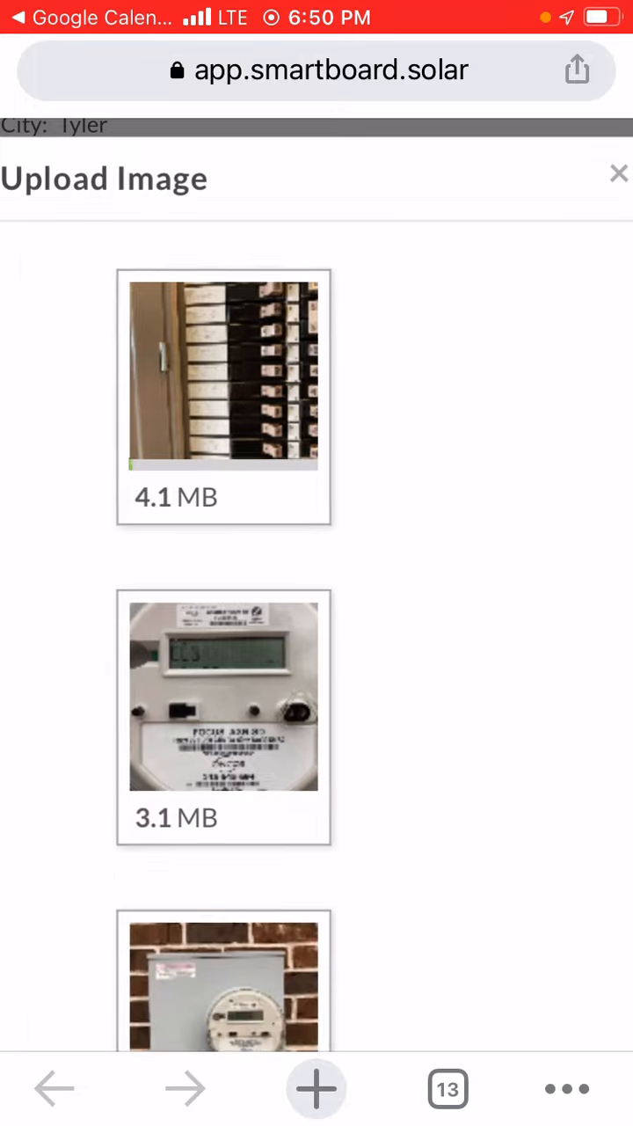
scroll("down", 3)
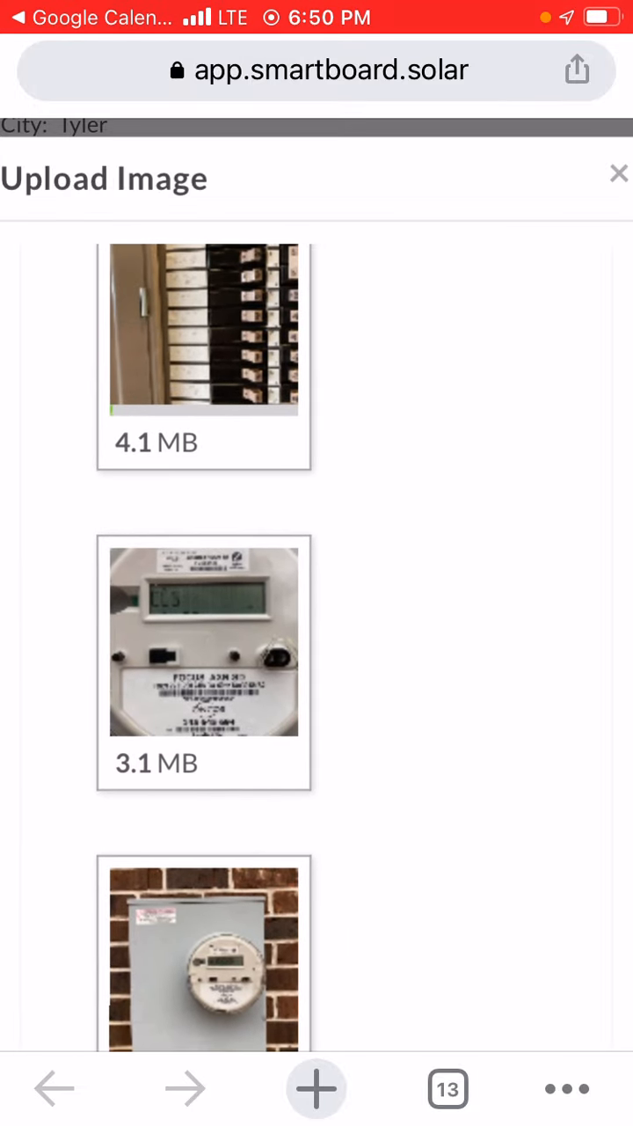
scroll("down", 3)
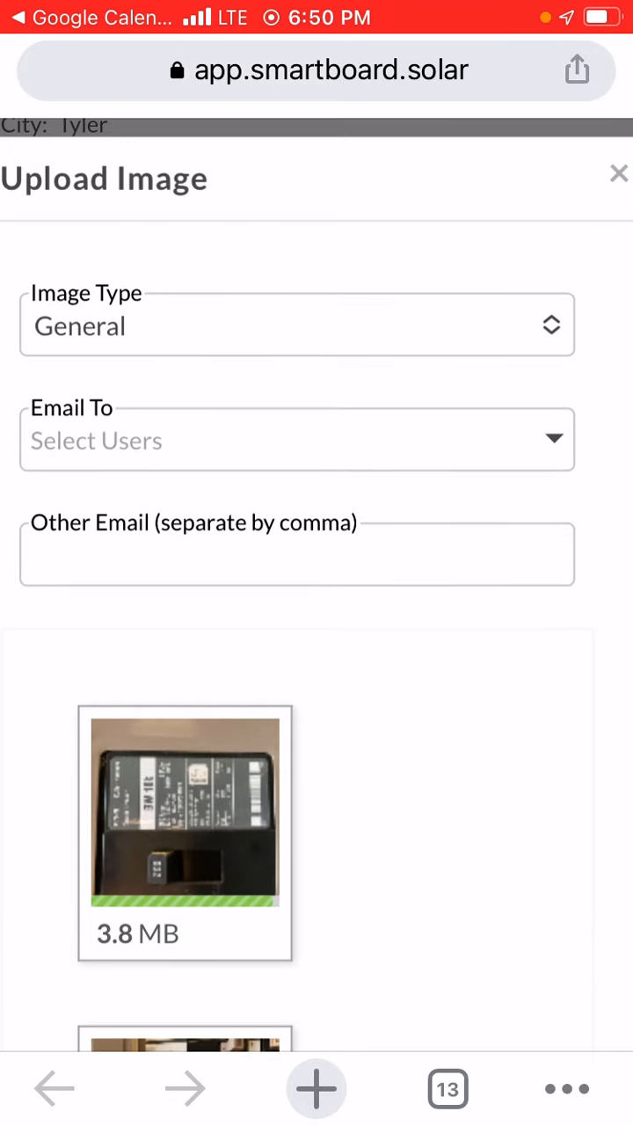
scroll("down", 3)
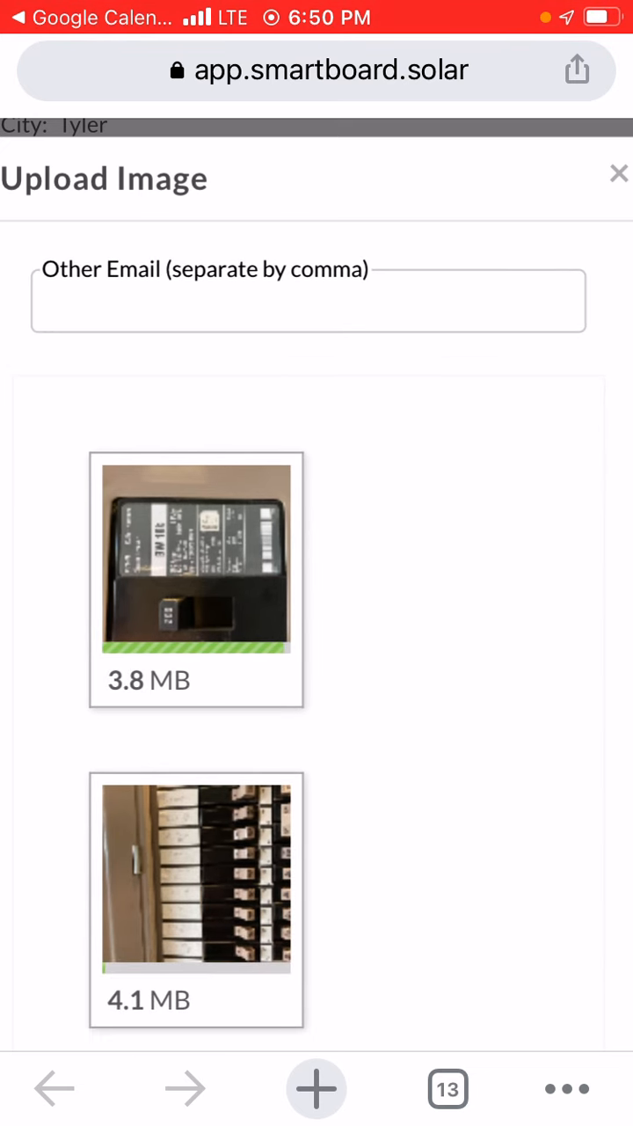
scroll("down", 3)
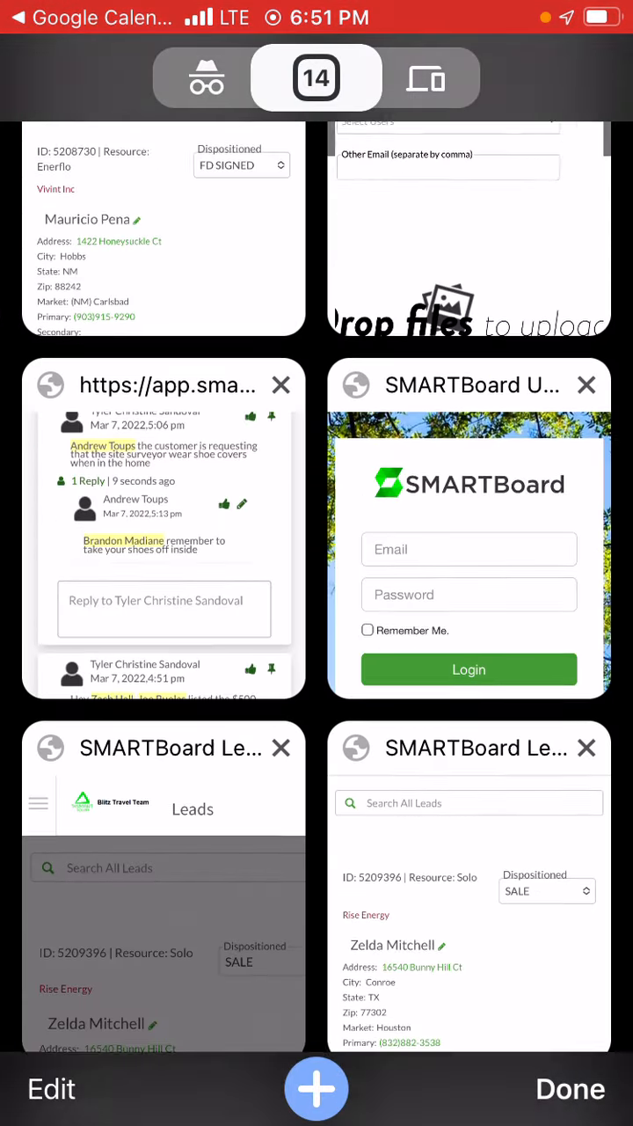
scroll("down", 3)
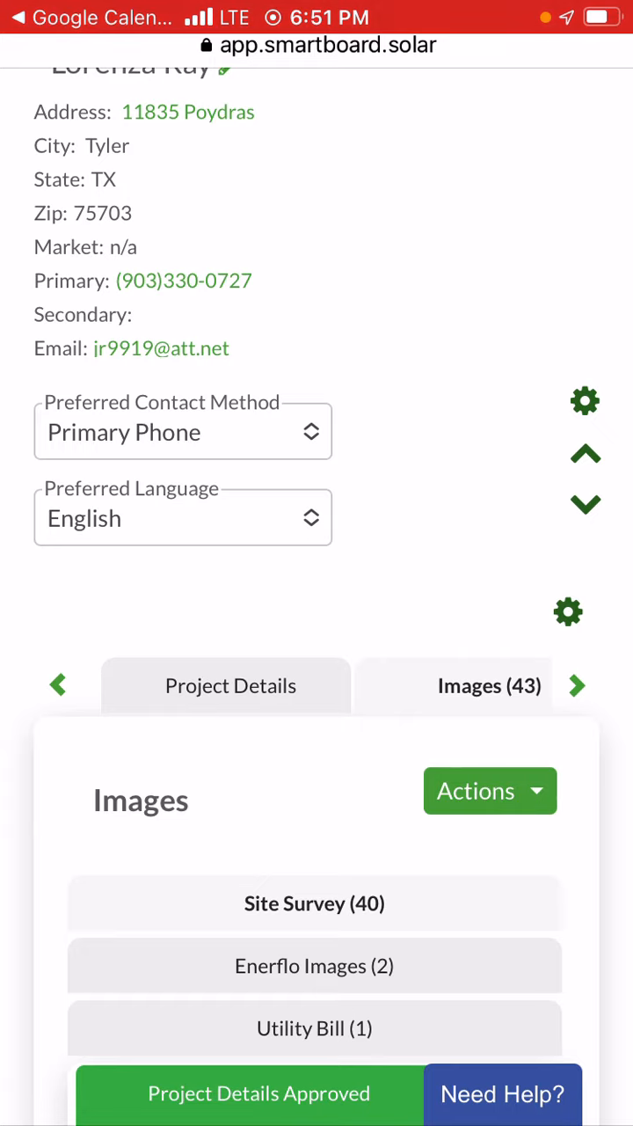
Step: Start a new Site Survey upload, pick fifteen panel, meter and house photos from Photo Library and add them
left_click(489, 791)
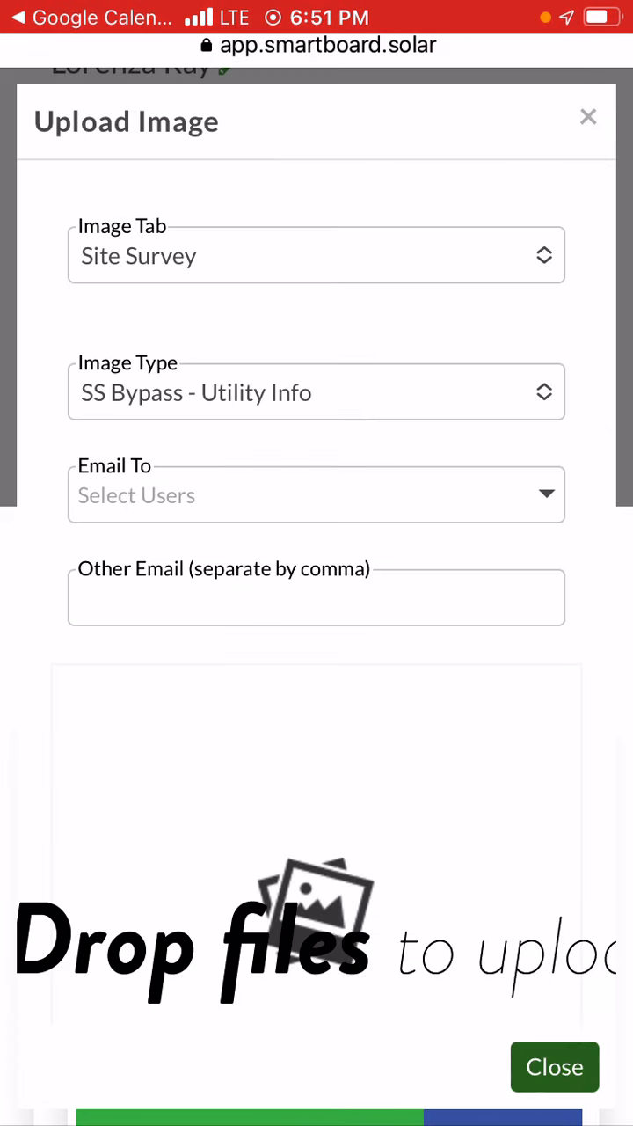
left_click(317, 392)
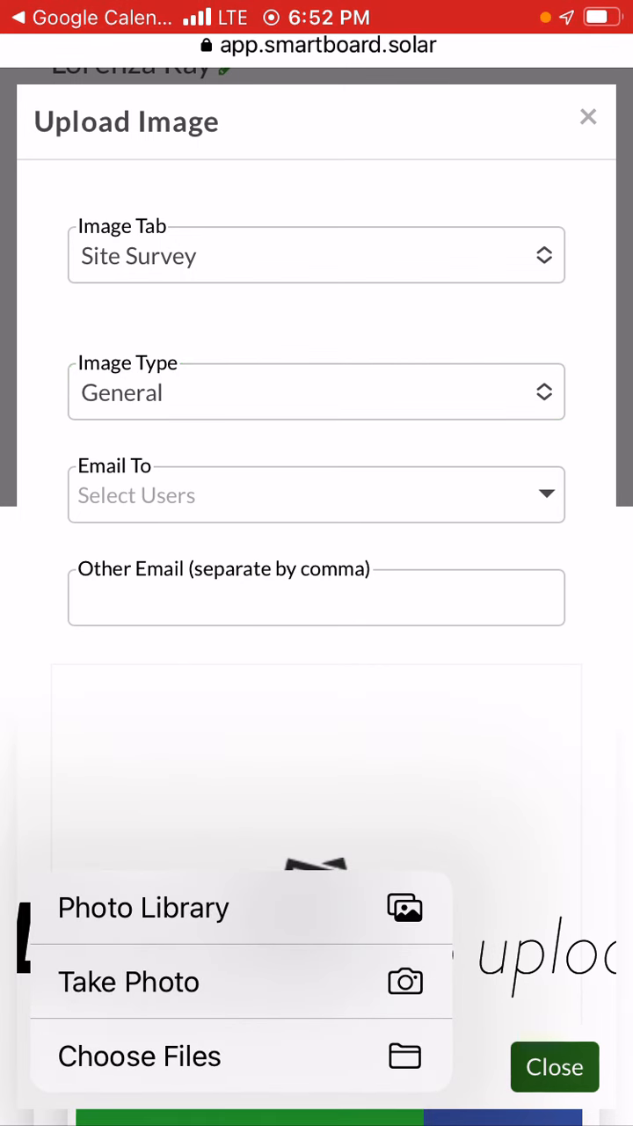
left_click(144, 907)
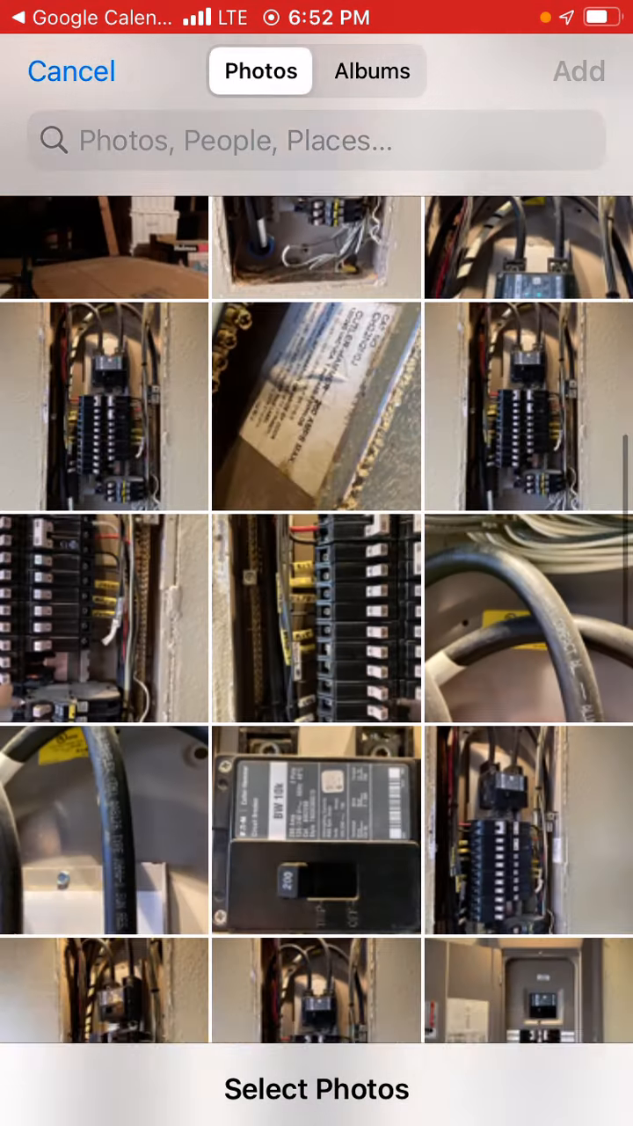
scroll("down", 3)
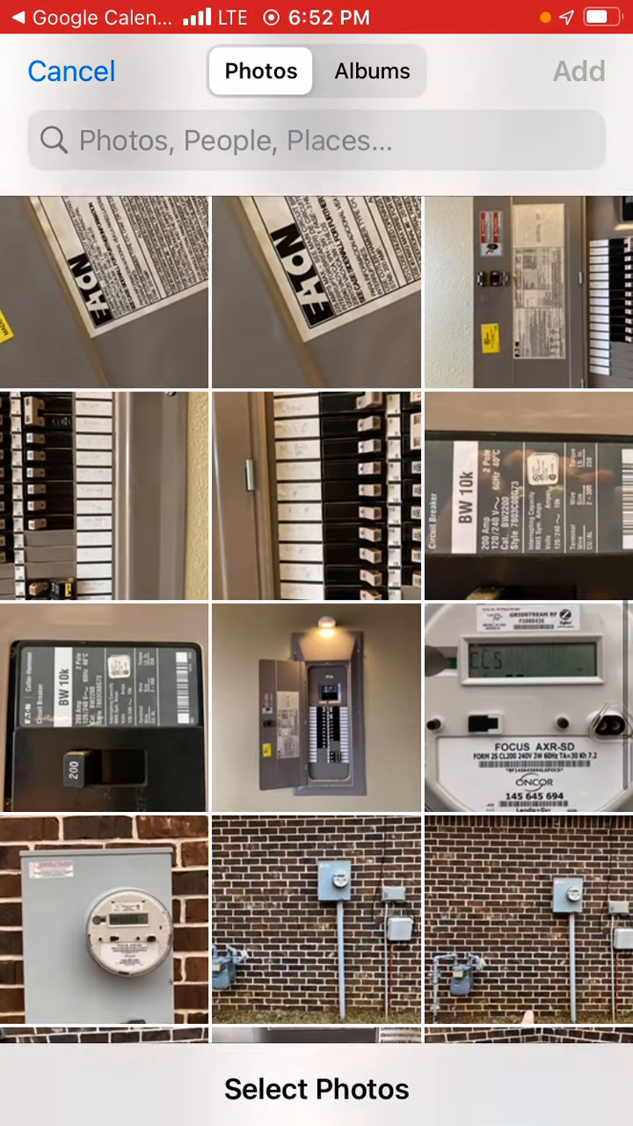
scroll("down", 3)
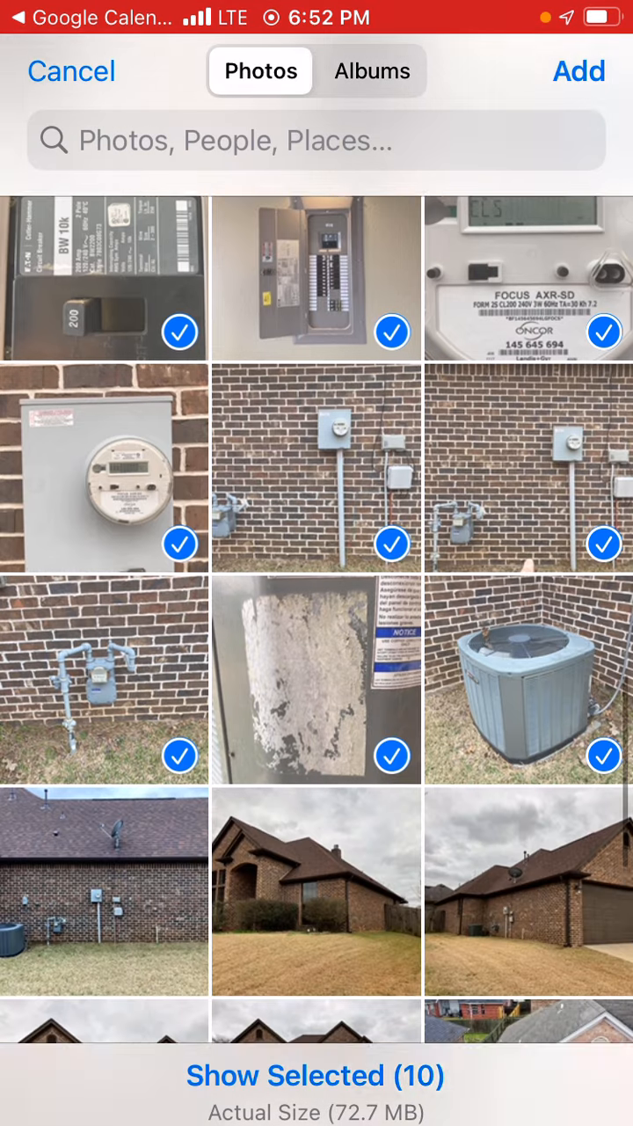
scroll("down", 3)
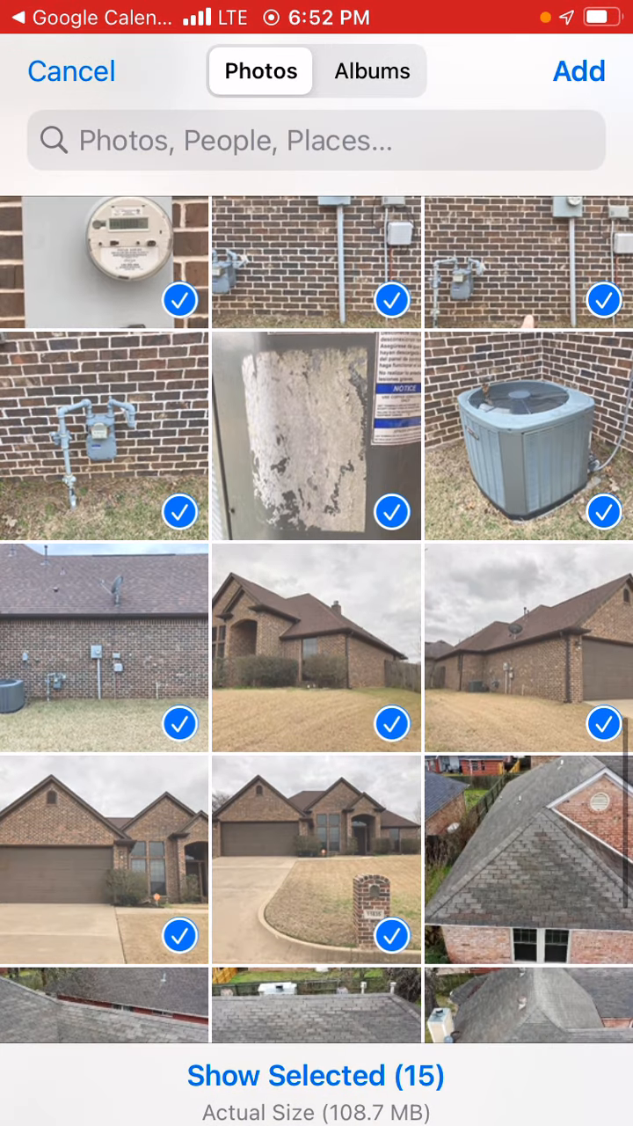
left_click(578, 71)
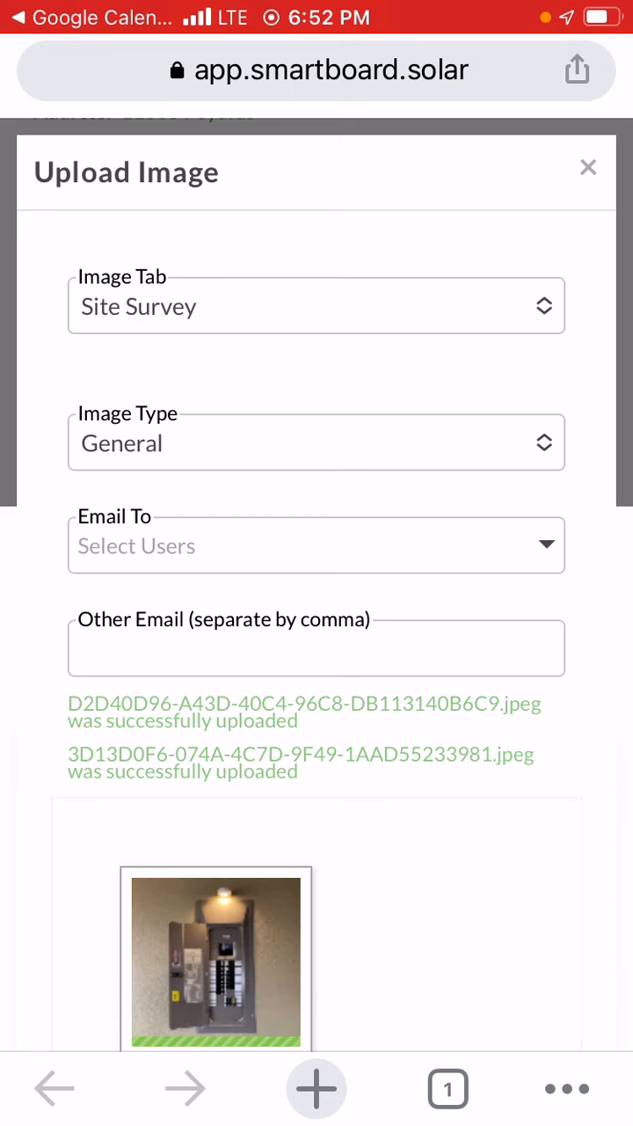
Step: Scroll down to the Notes area's 'Create a new message' box
scroll("down", 3)
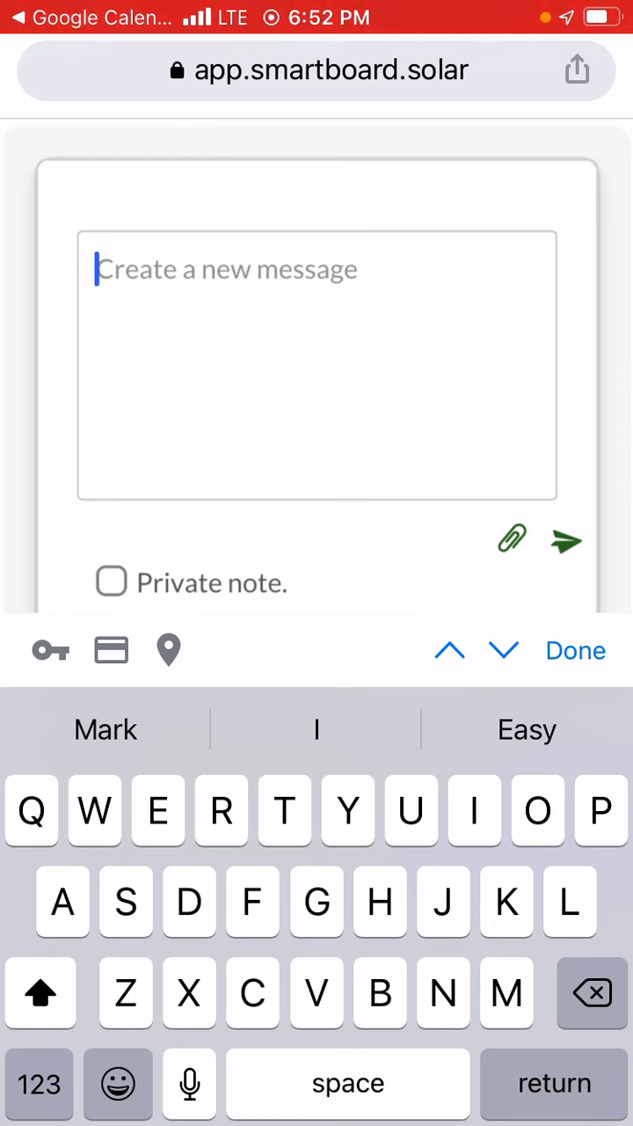
Step: Write that it's a pitchy one-story roof with meter and breaker on the home's left side and a large, well-lit attic
type("E")
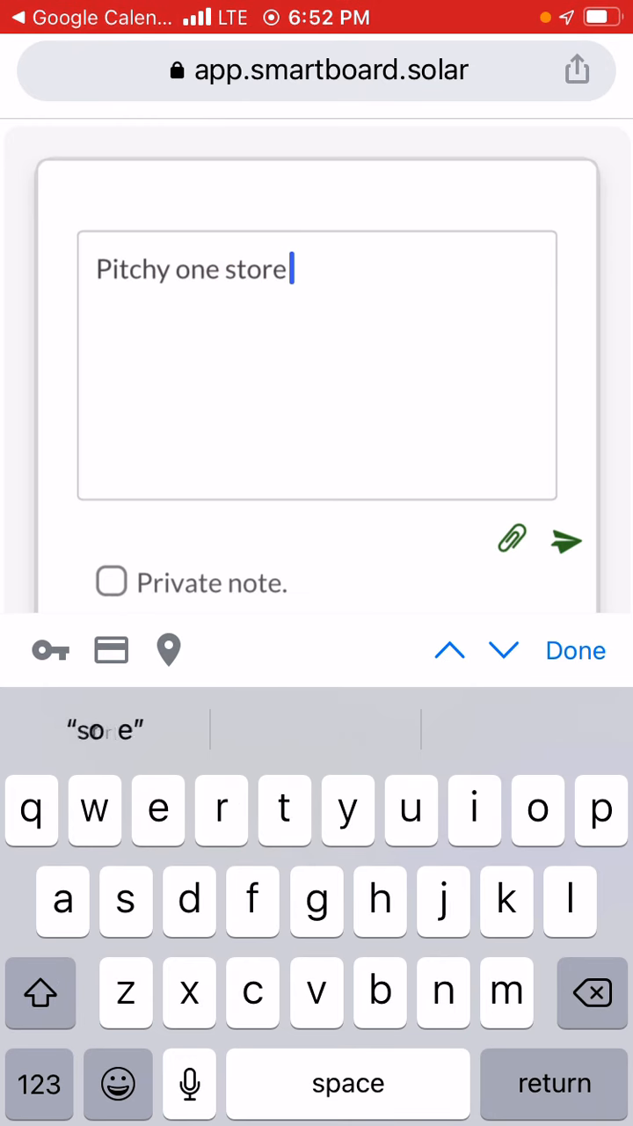
left_click(538, 809)
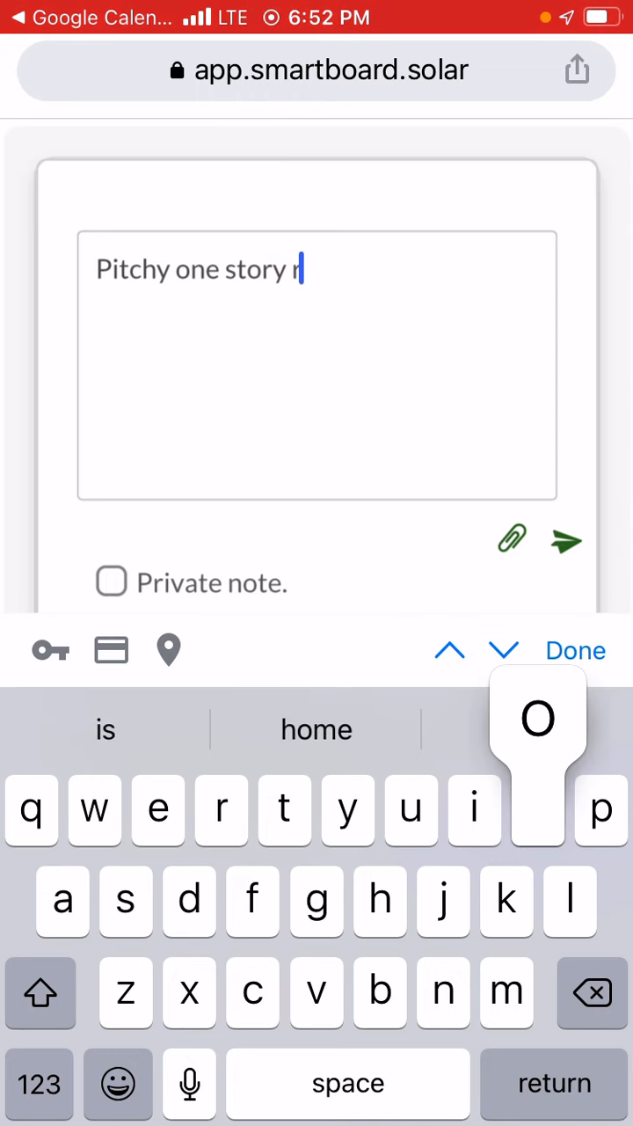
type("oof meter is on the")
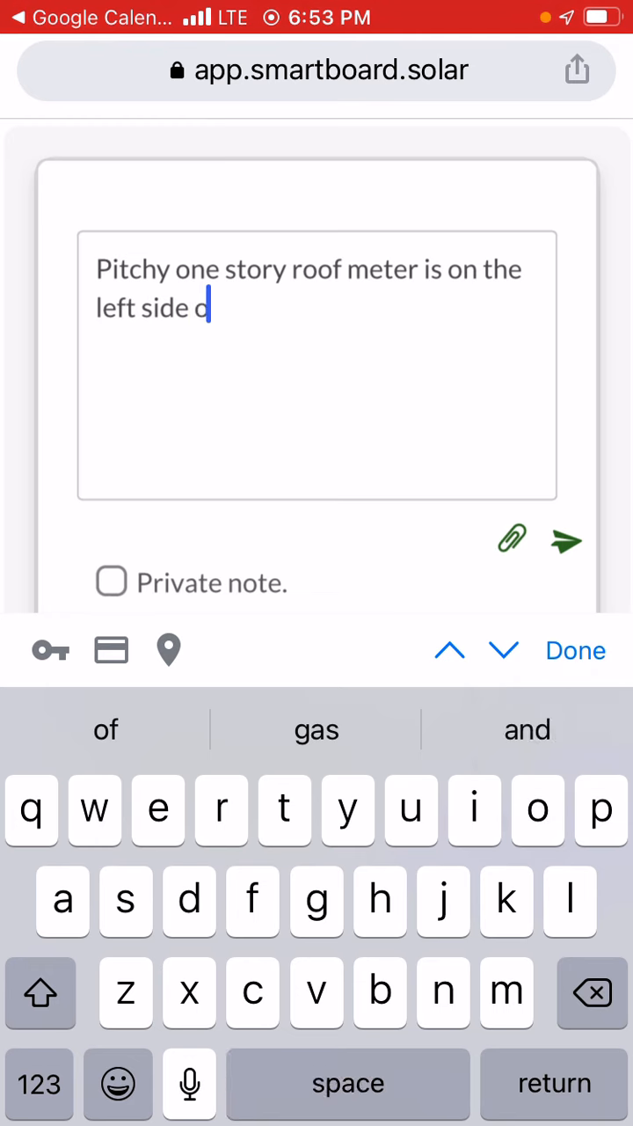
type("f the home and the breaker is in the garage on")
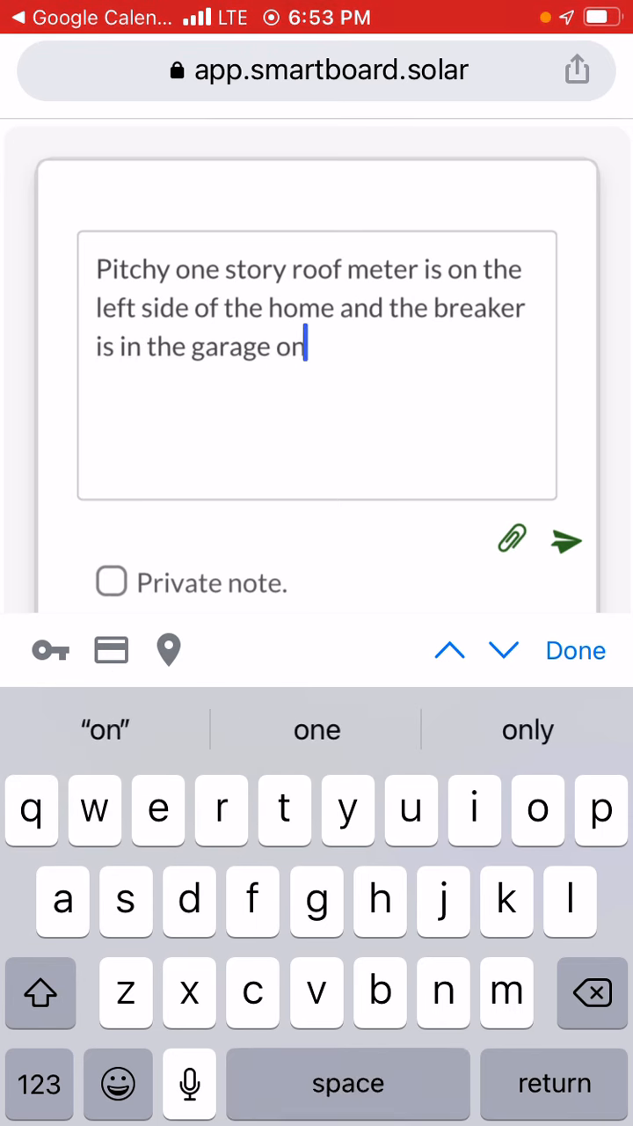
type("the left sk")
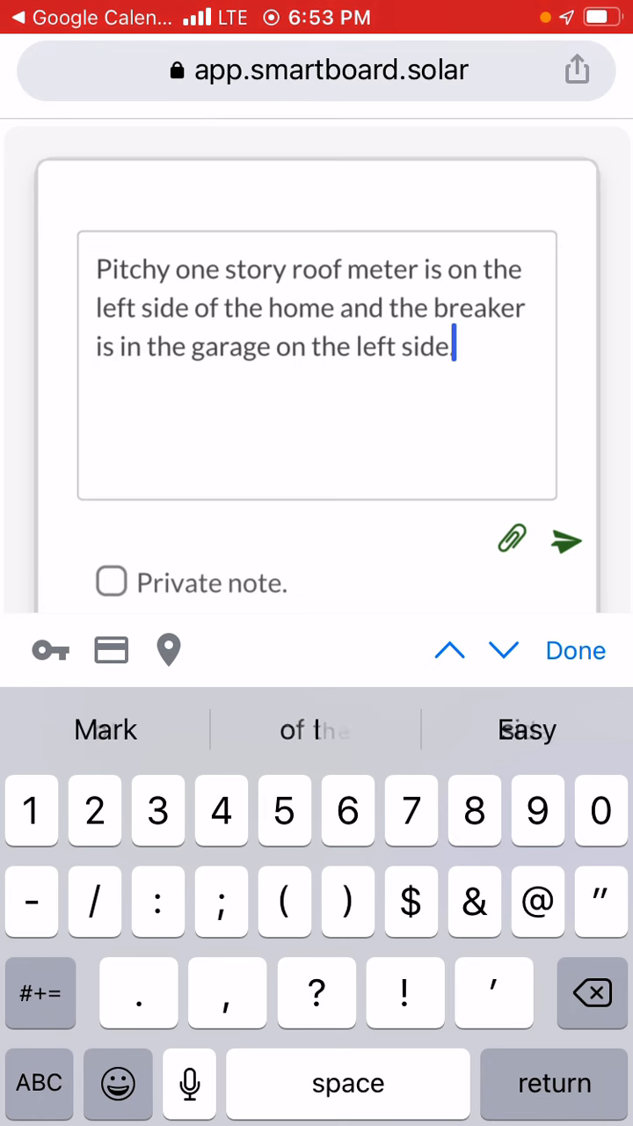
type("Attic is very large and well lit")
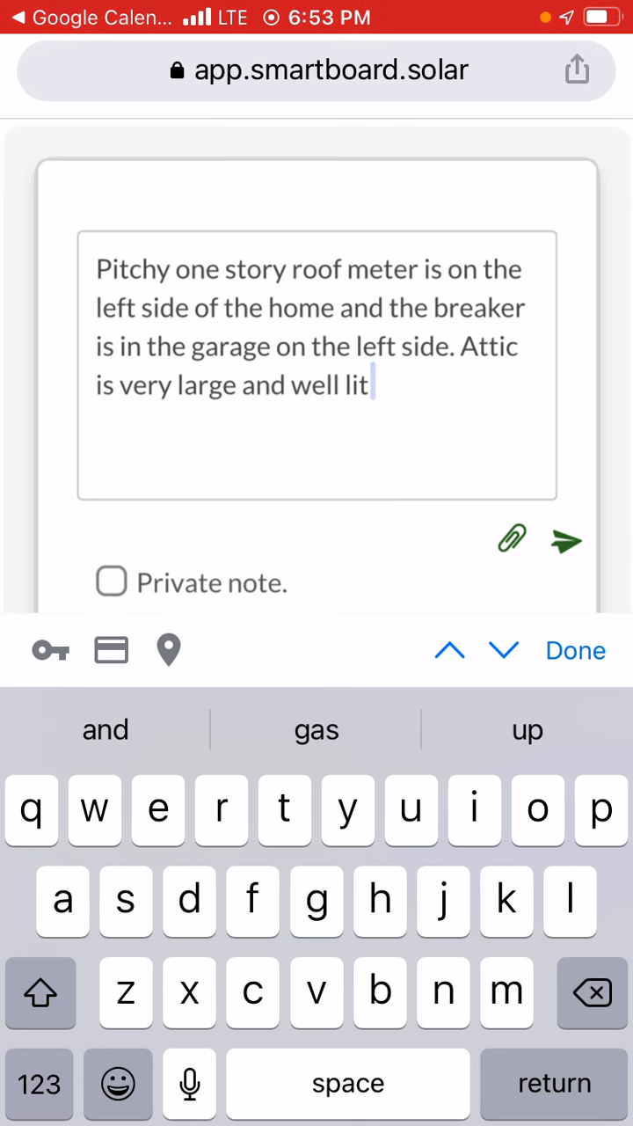
type(". IMGINGuse")
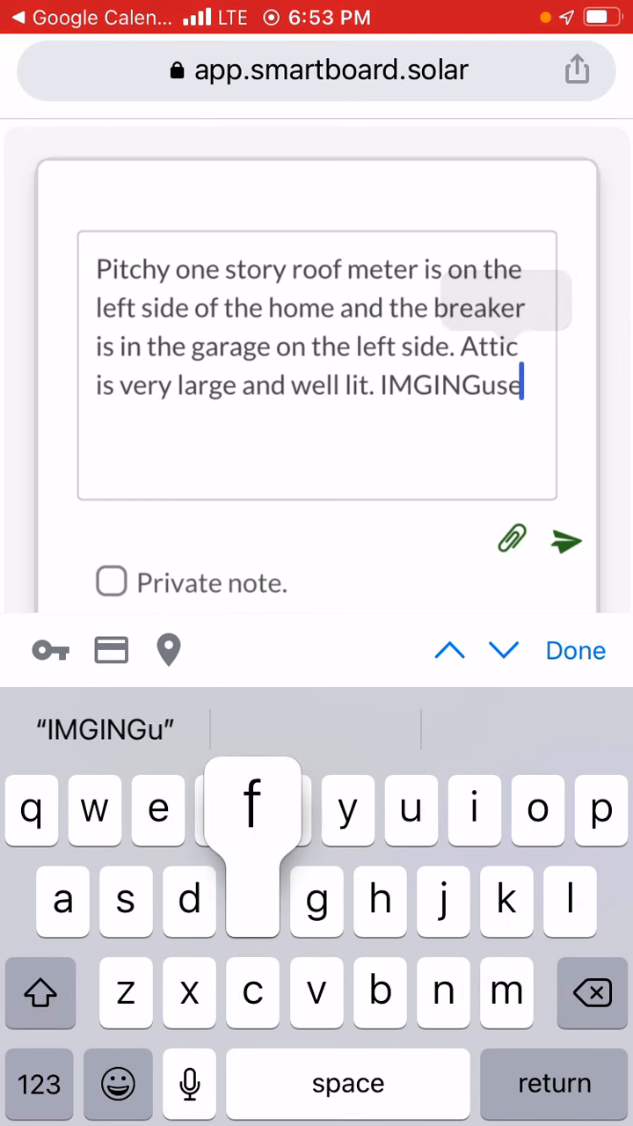
Step: Add that IMGING was used and it's a gas home, then begin an @ mention of a teammate
key("backspace")
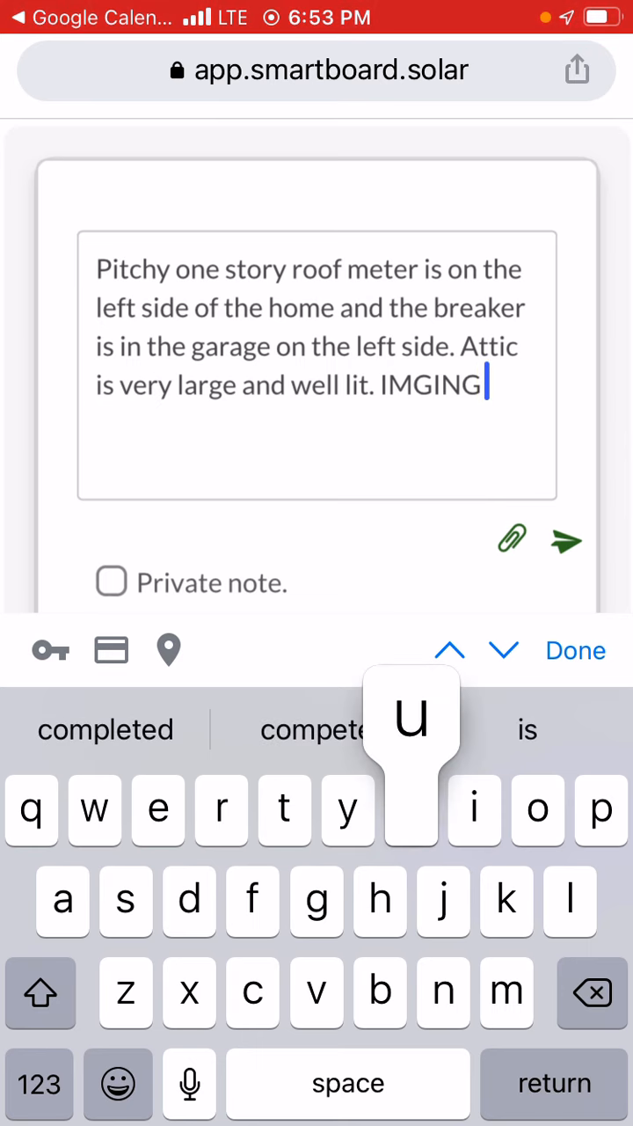
type("used")
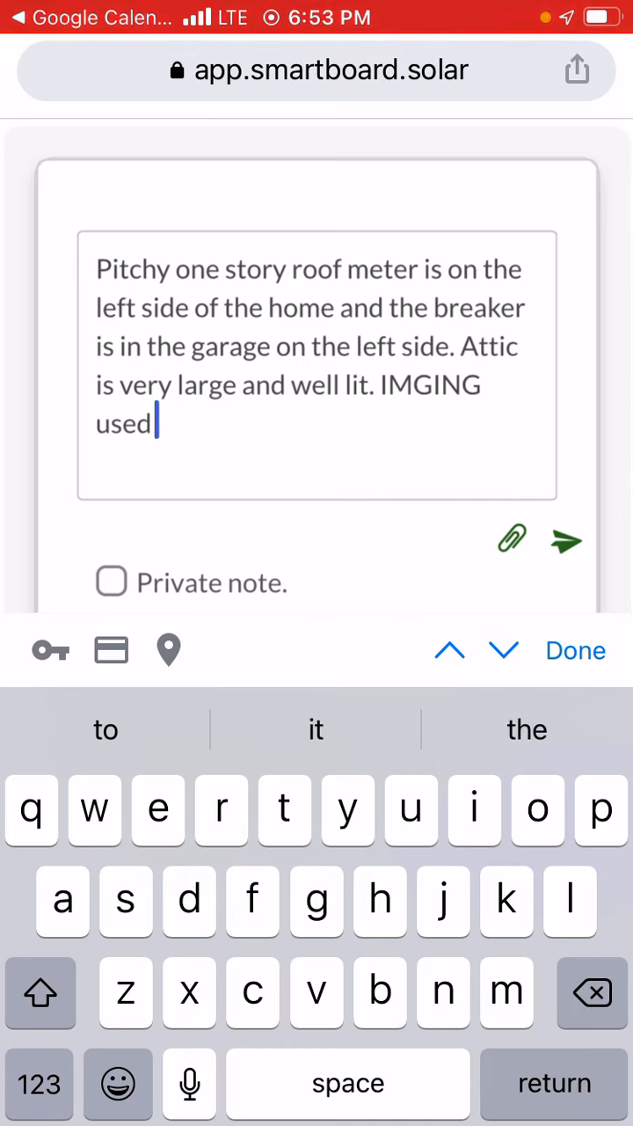
type("and gas")
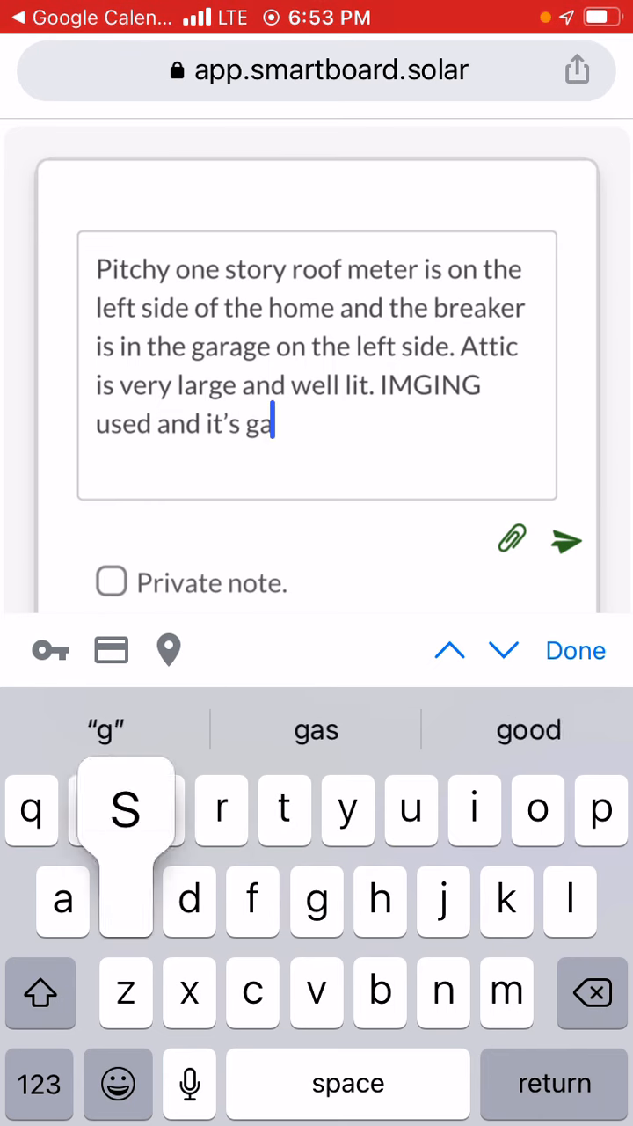
type("s home.")
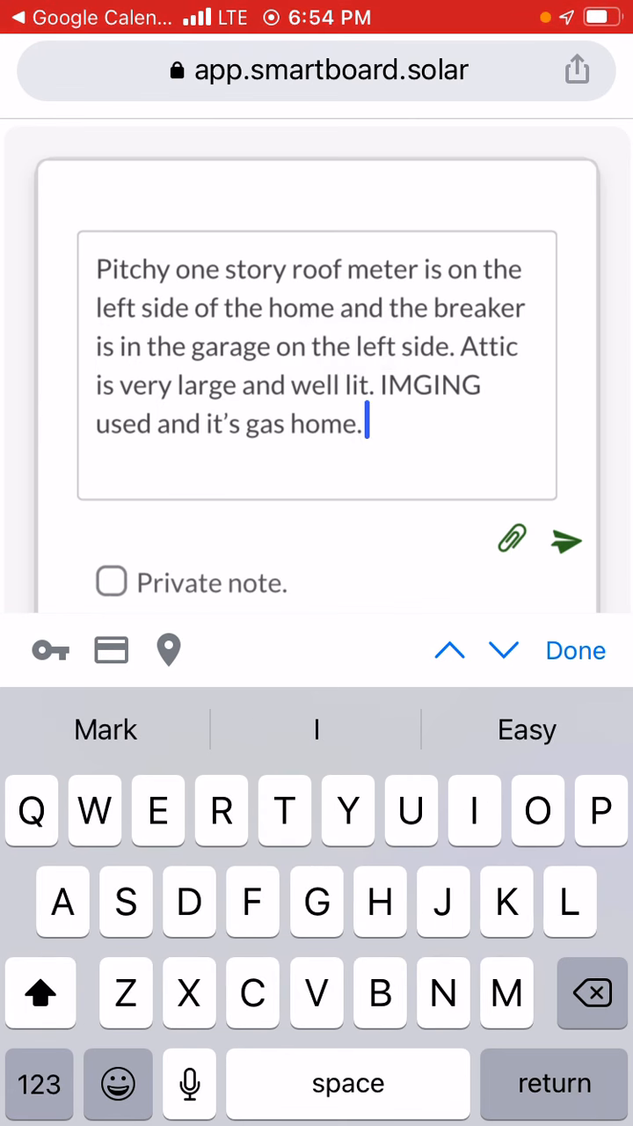
type("@")
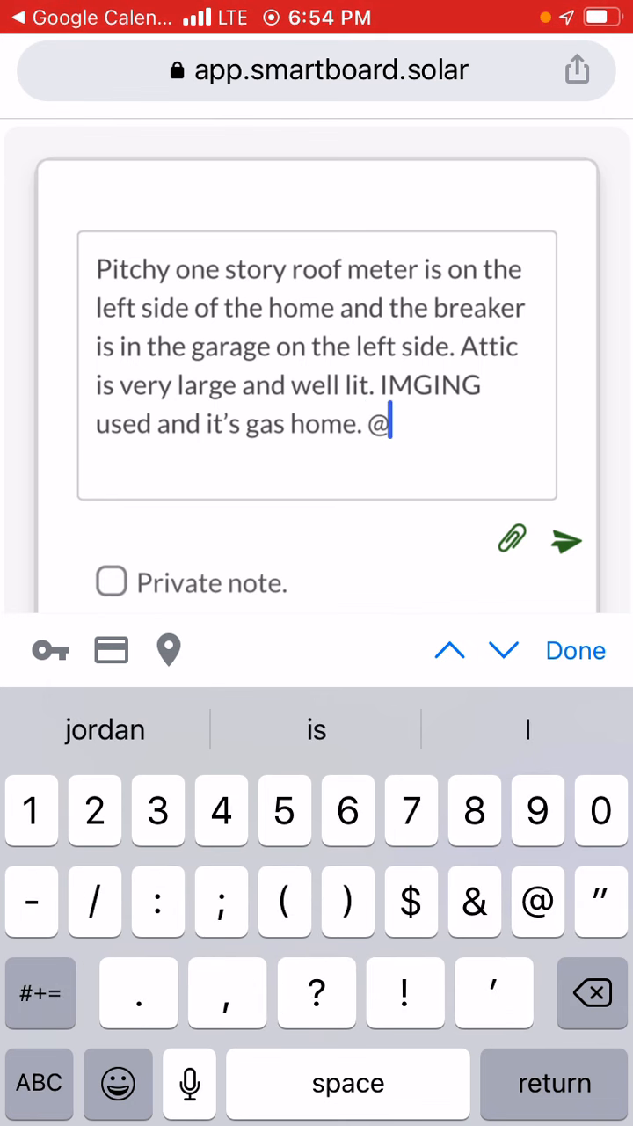
type("jordan")
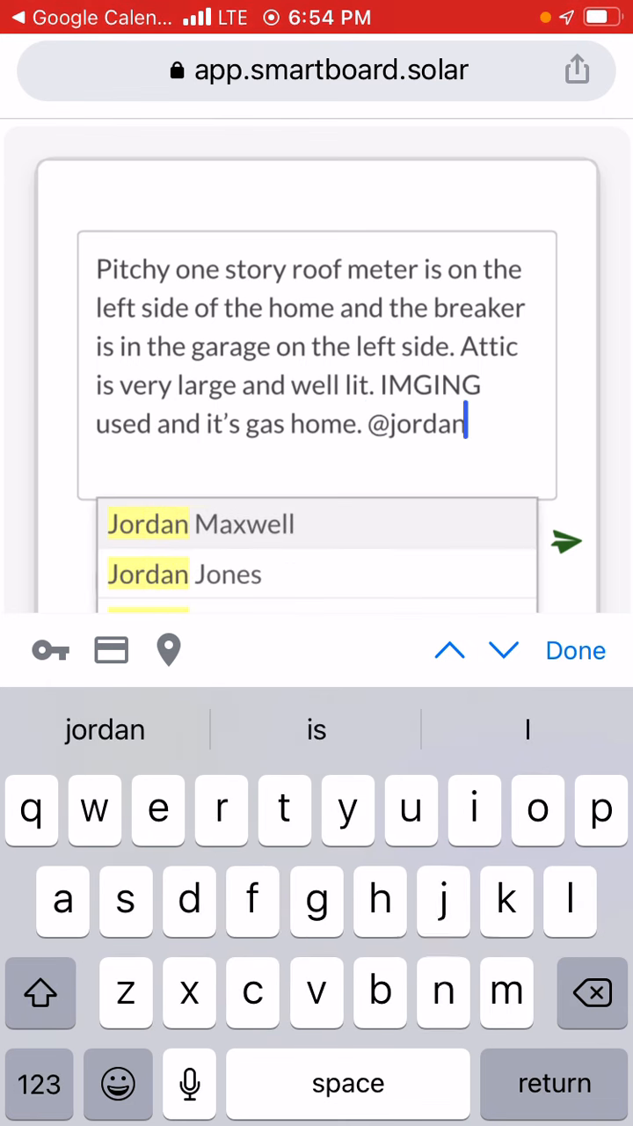
scroll("down", 3)
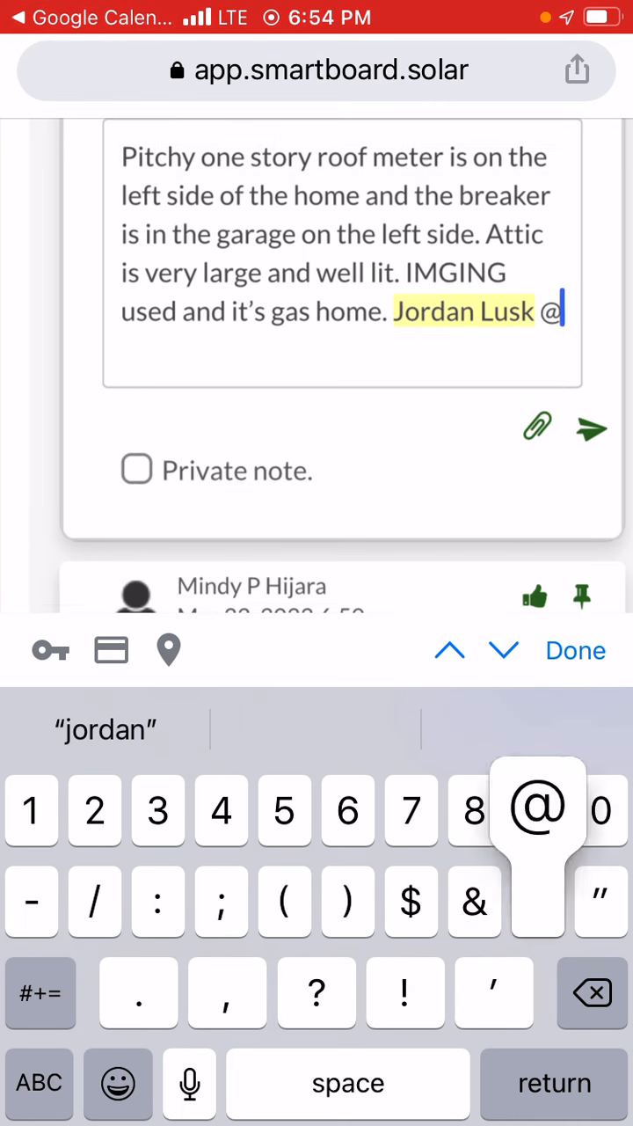
type("andre")
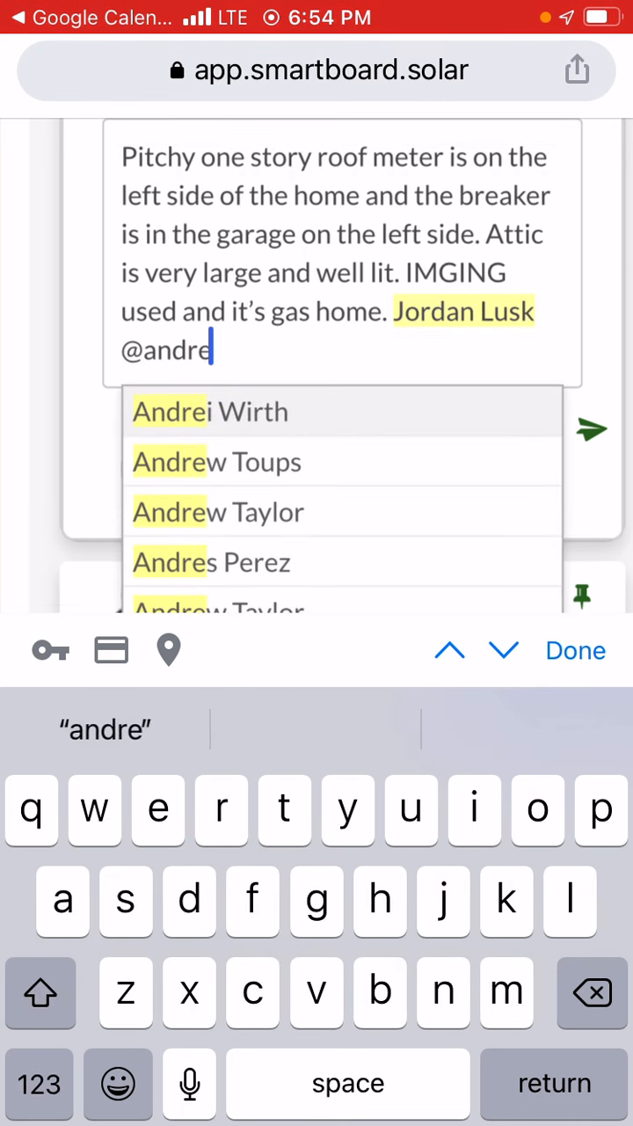
left_click(216, 461)
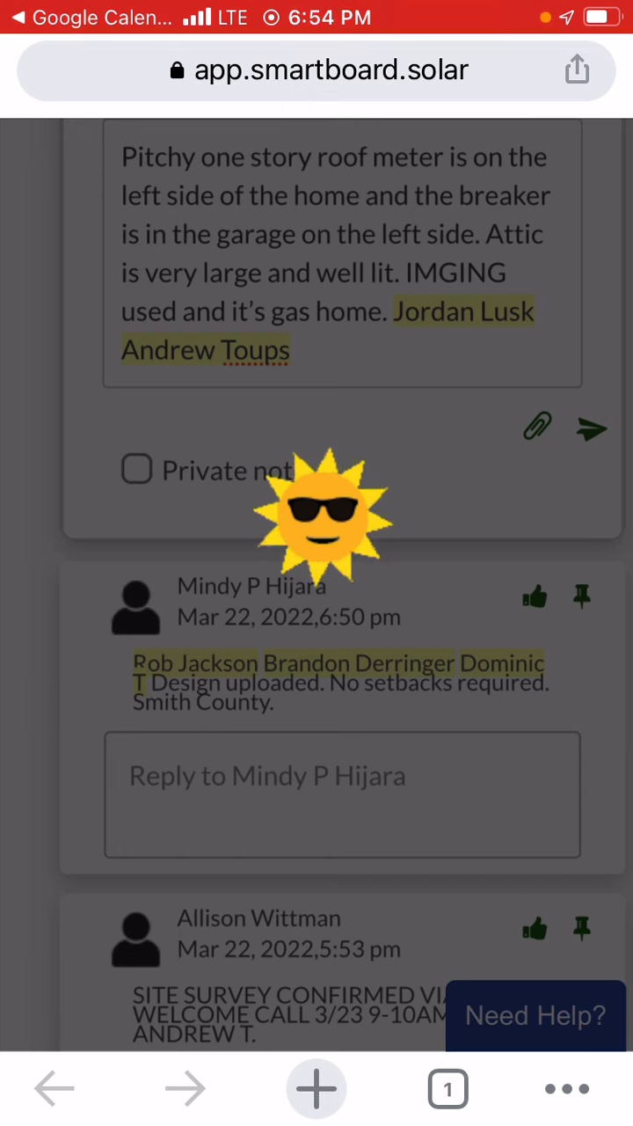
left_click(587, 422)
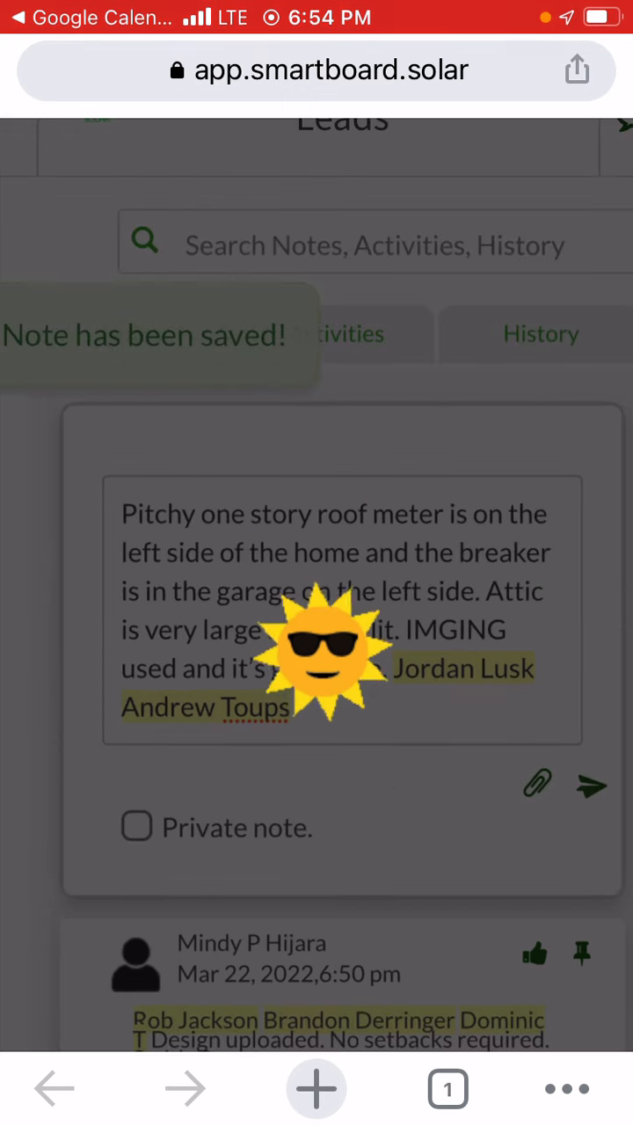